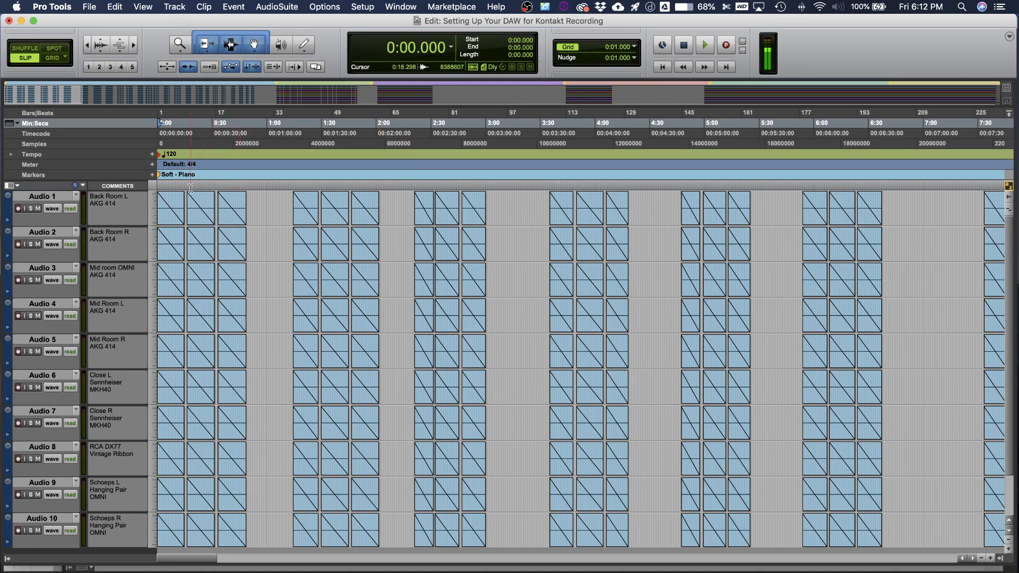
pyautogui.moveTo(125, 260)
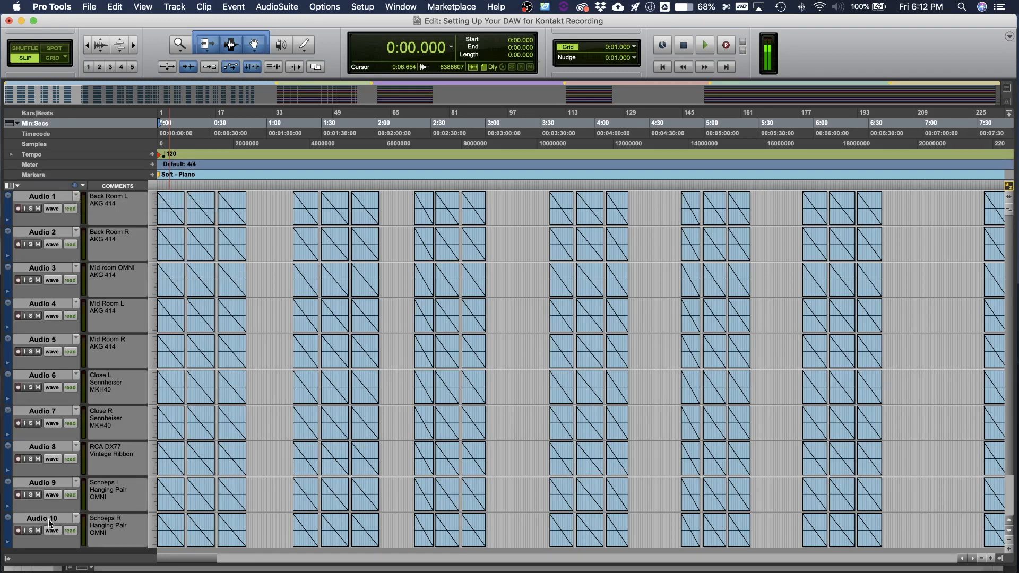
# - Audition the recorded sample clips one after another, selecting each across all ten mic tracks
pyautogui.click(423, 338)
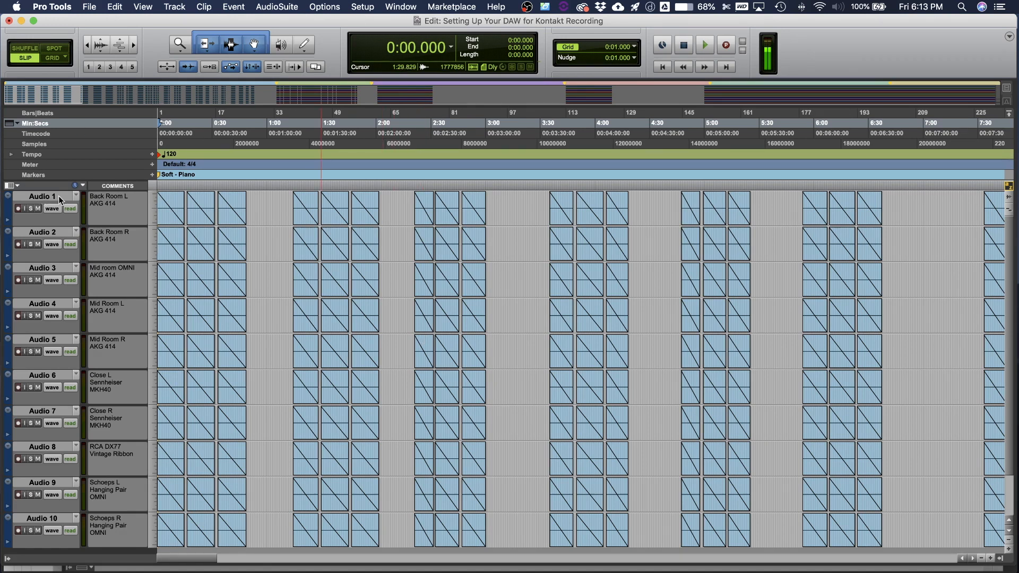
pyautogui.moveTo(43, 196)
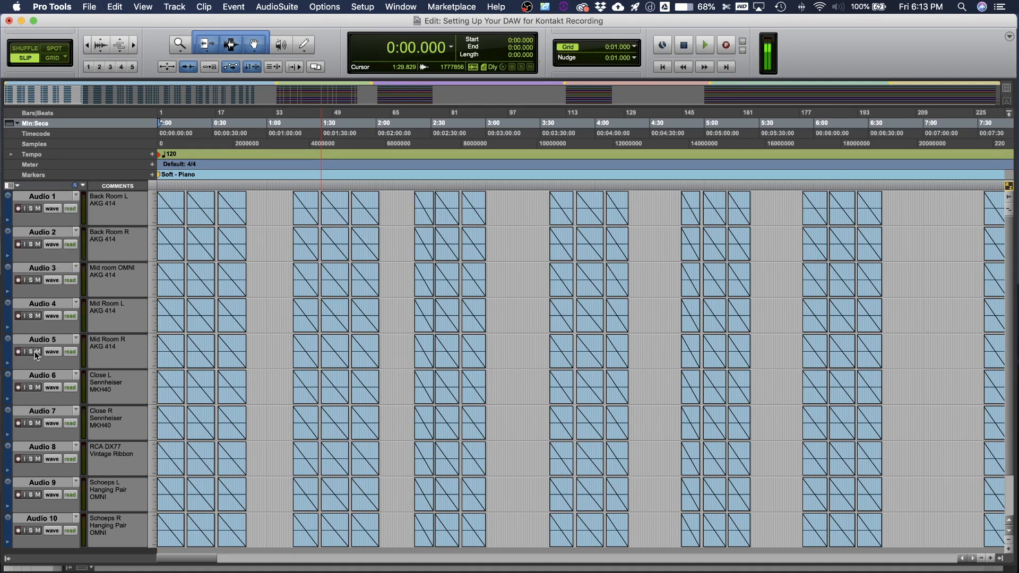
pyautogui.moveTo(36, 351)
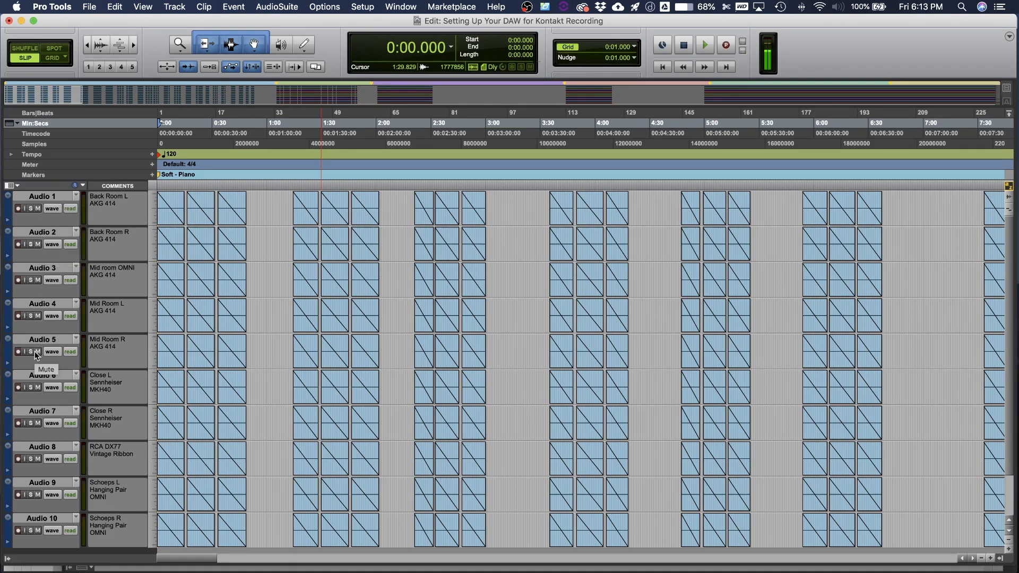
pyautogui.moveTo(138, 241)
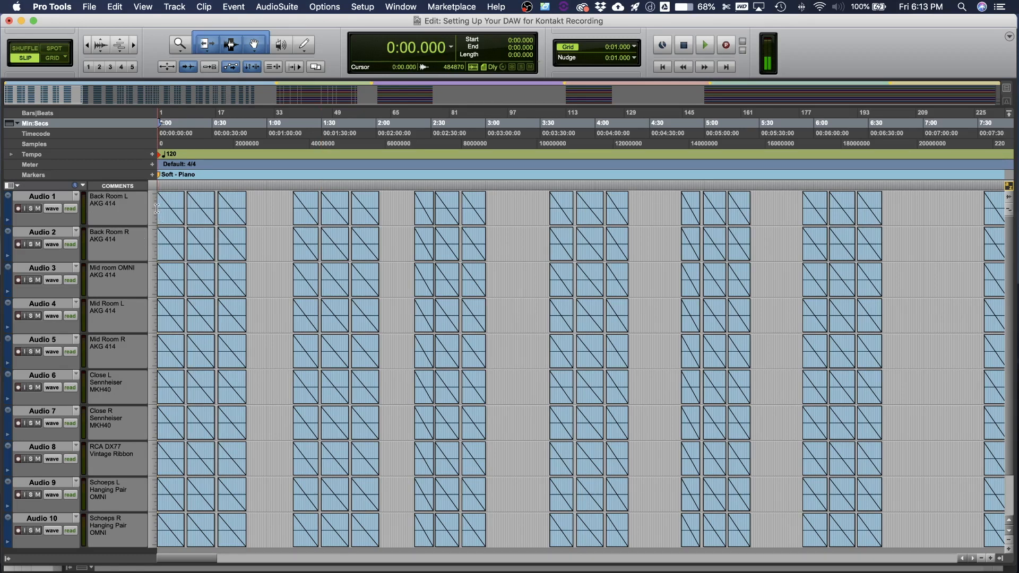
pyautogui.moveTo(135, 216)
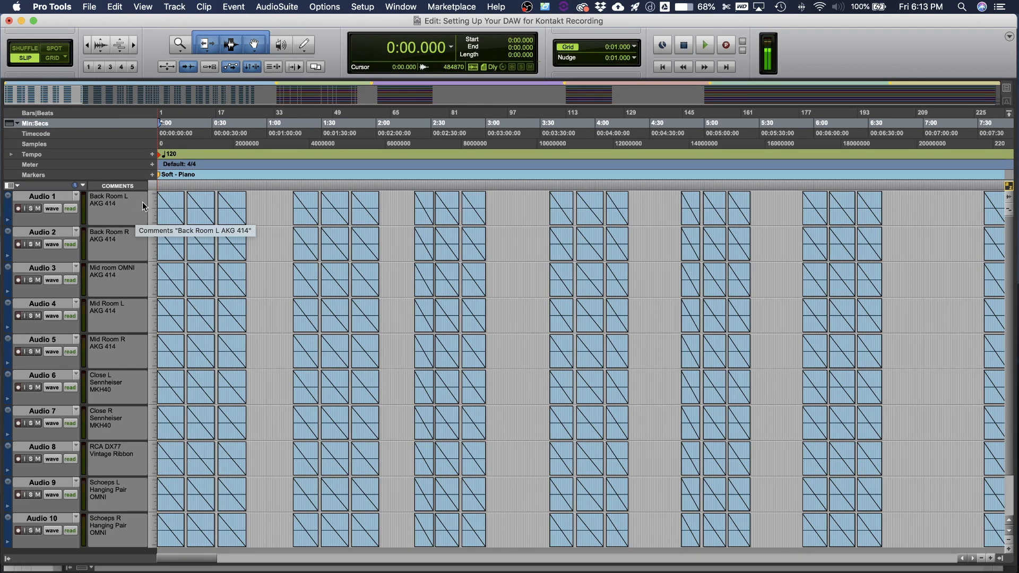
pyautogui.moveTo(114, 212)
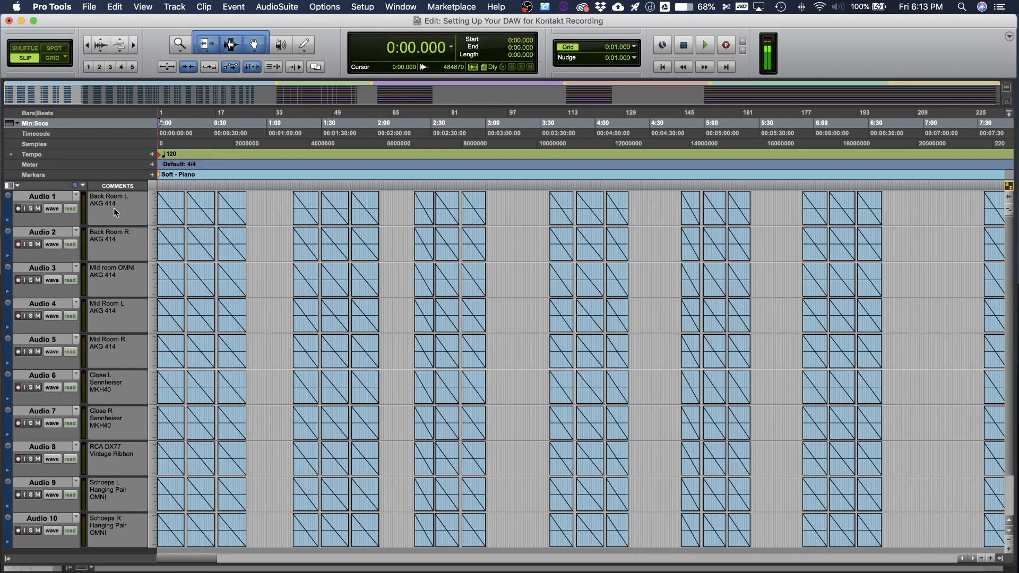
pyautogui.moveTo(137, 201)
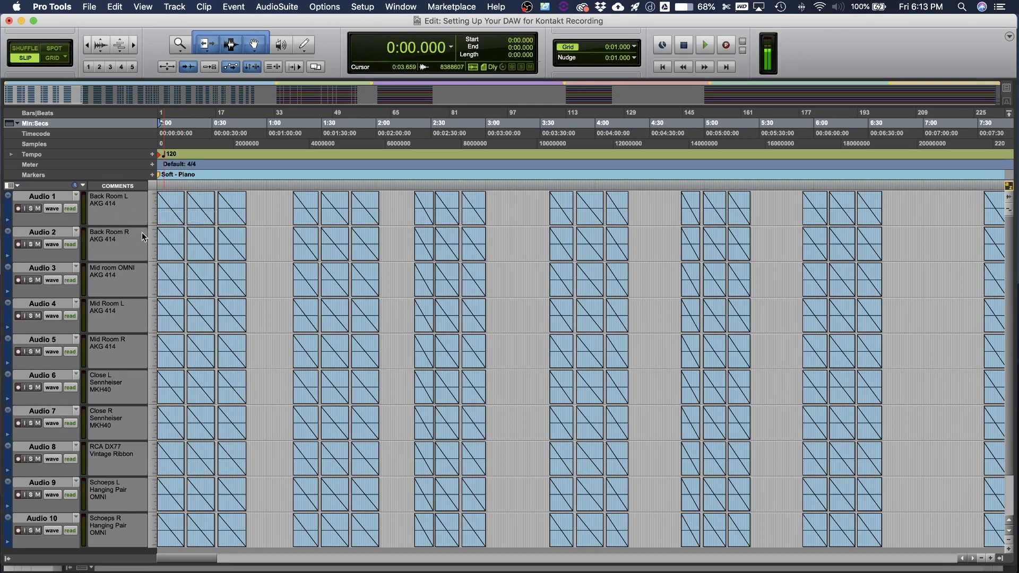
pyautogui.moveTo(140, 238)
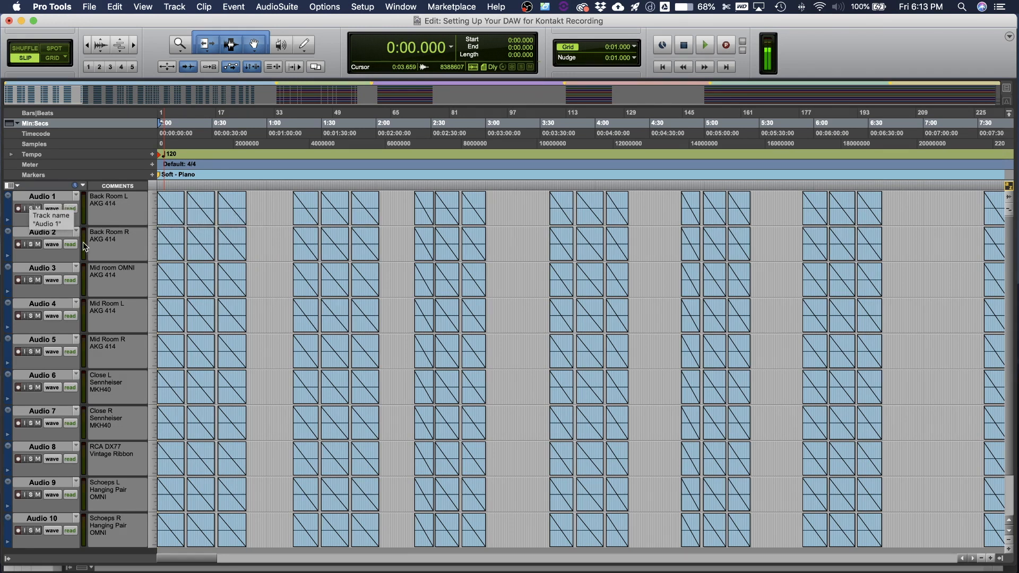
pyautogui.moveTo(122, 274)
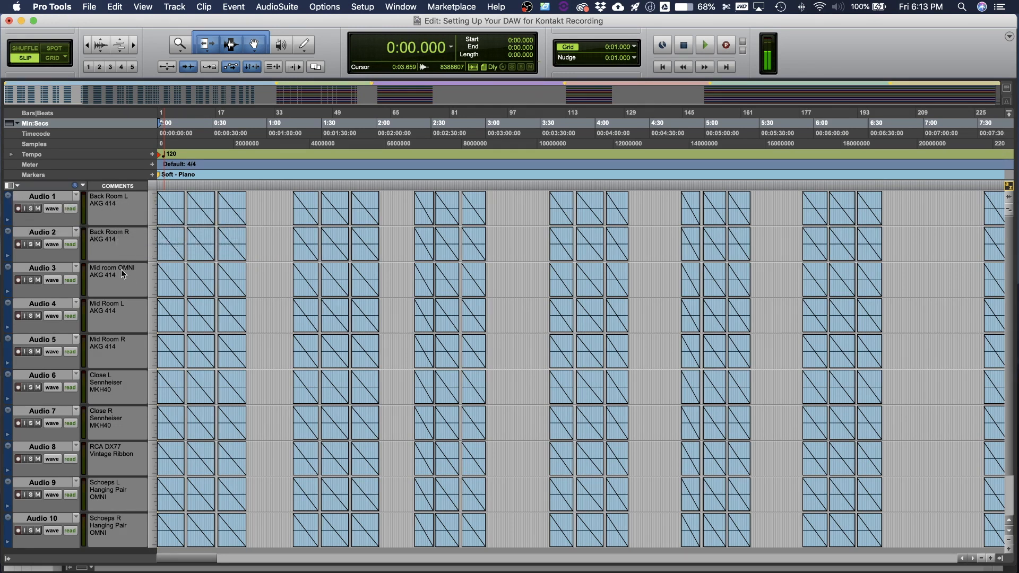
pyautogui.moveTo(131, 270)
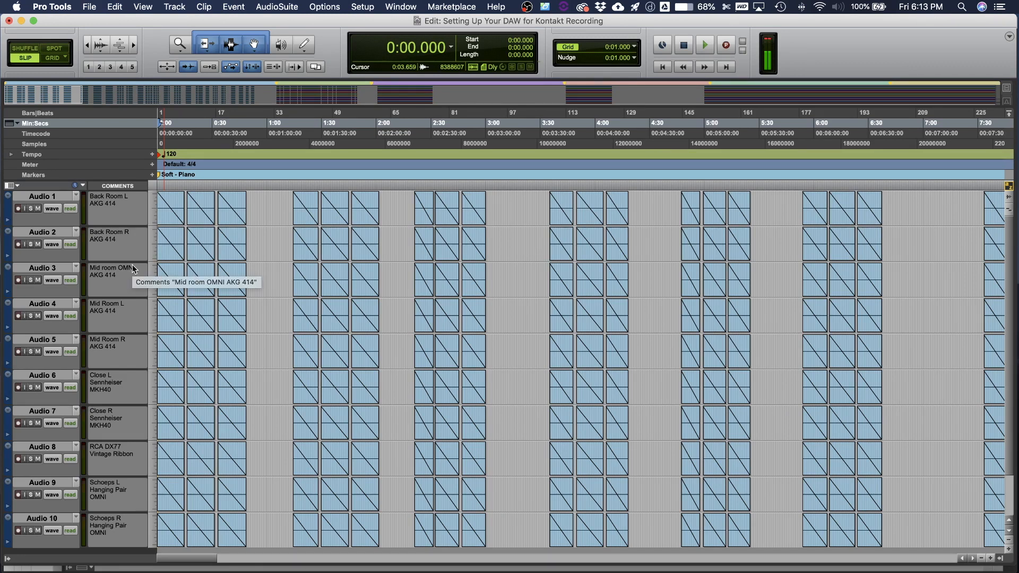
pyautogui.moveTo(142, 207)
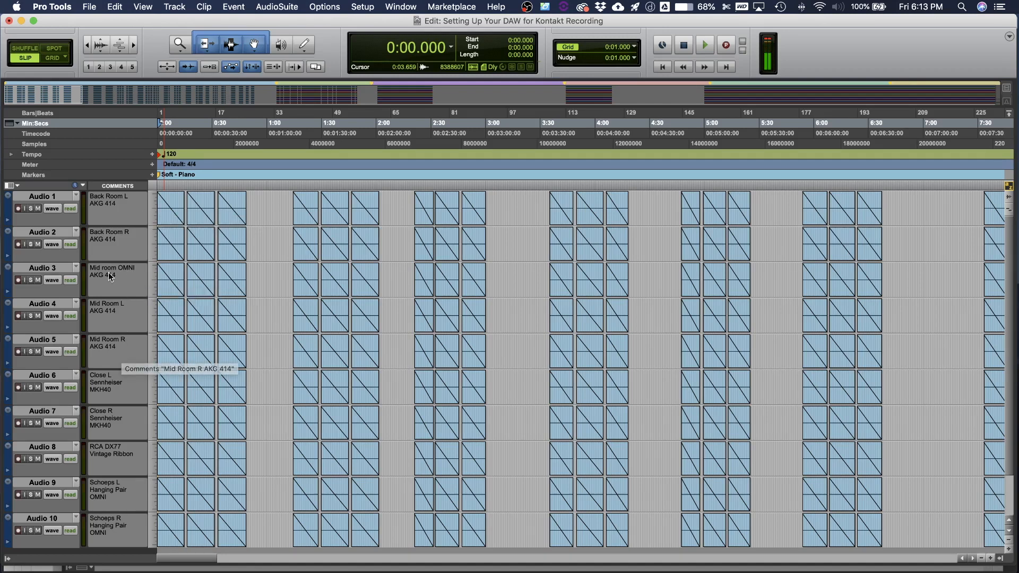
pyautogui.moveTo(137, 280)
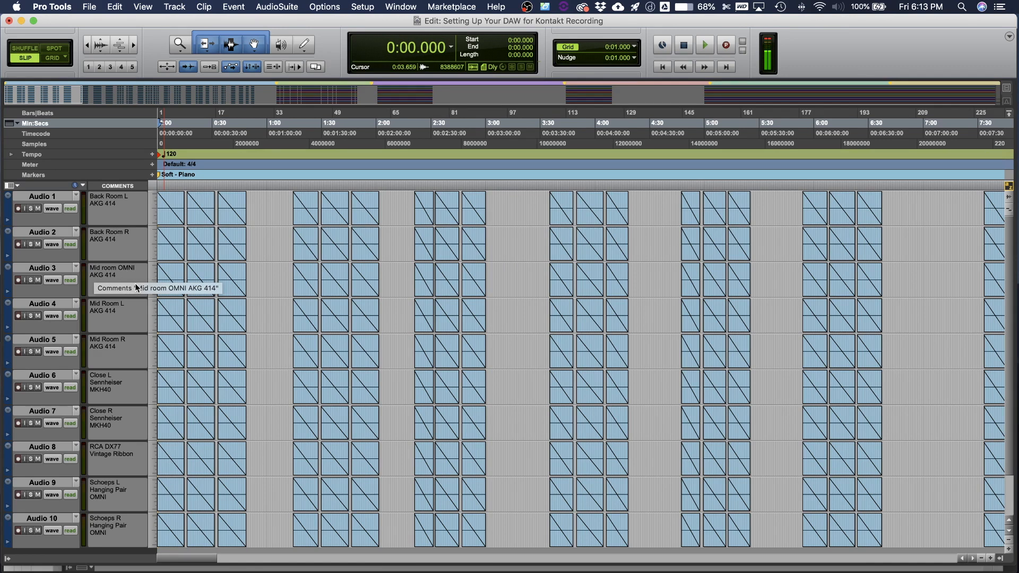
pyautogui.moveTo(145, 355)
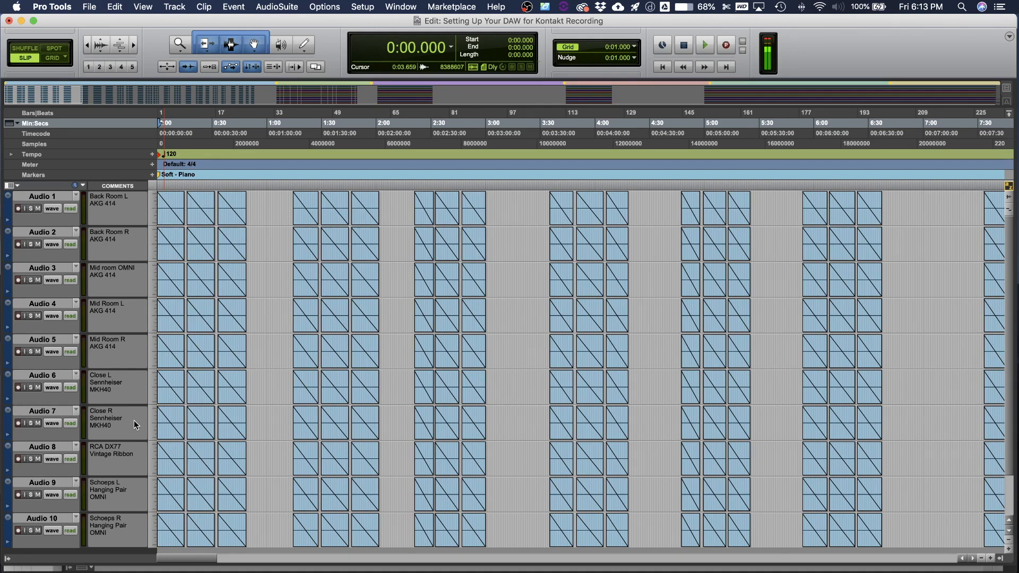
pyautogui.moveTo(126, 534)
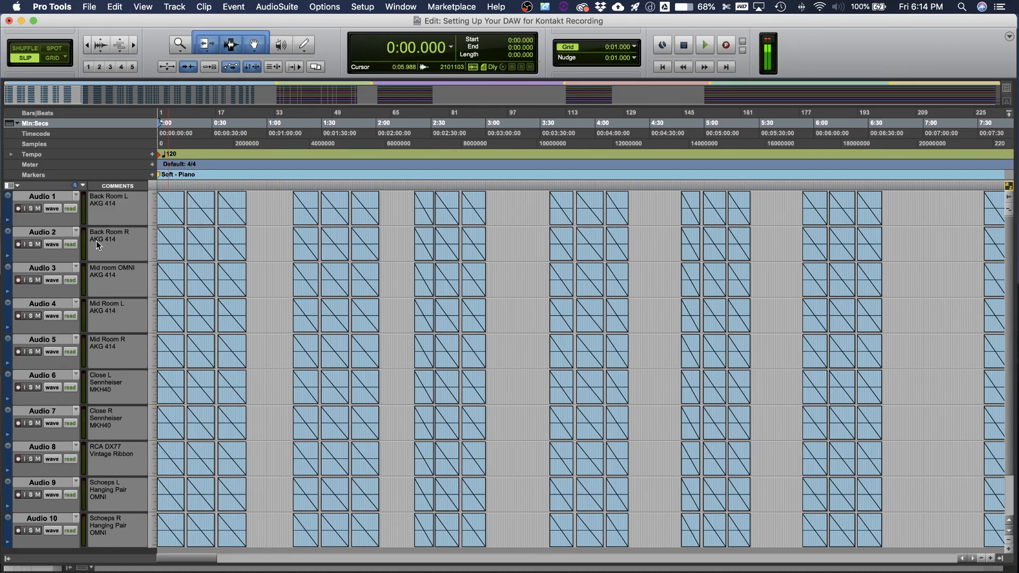
pyautogui.click(363, 347)
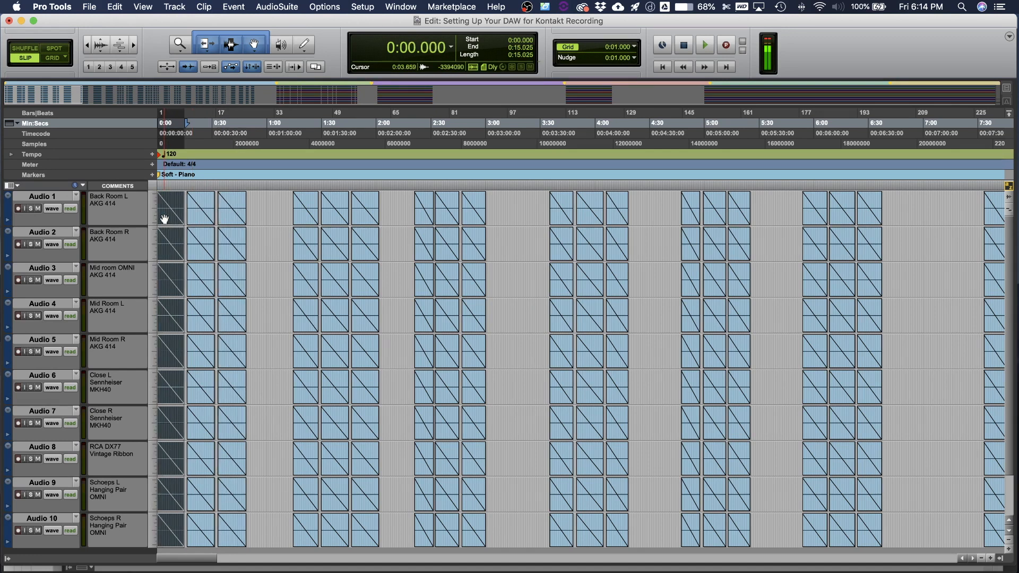
pyautogui.click(704, 46)
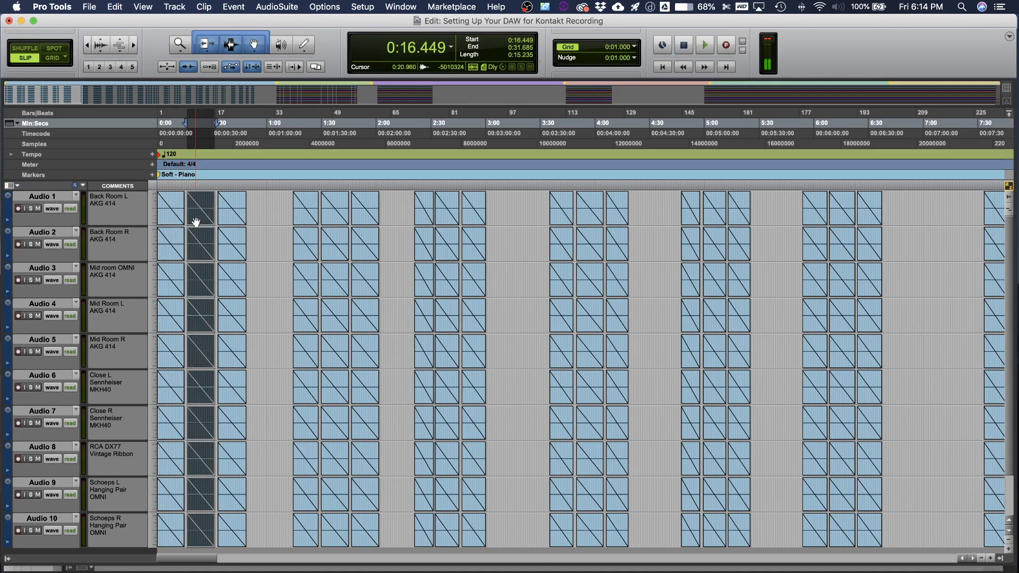
pyautogui.click(704, 45)
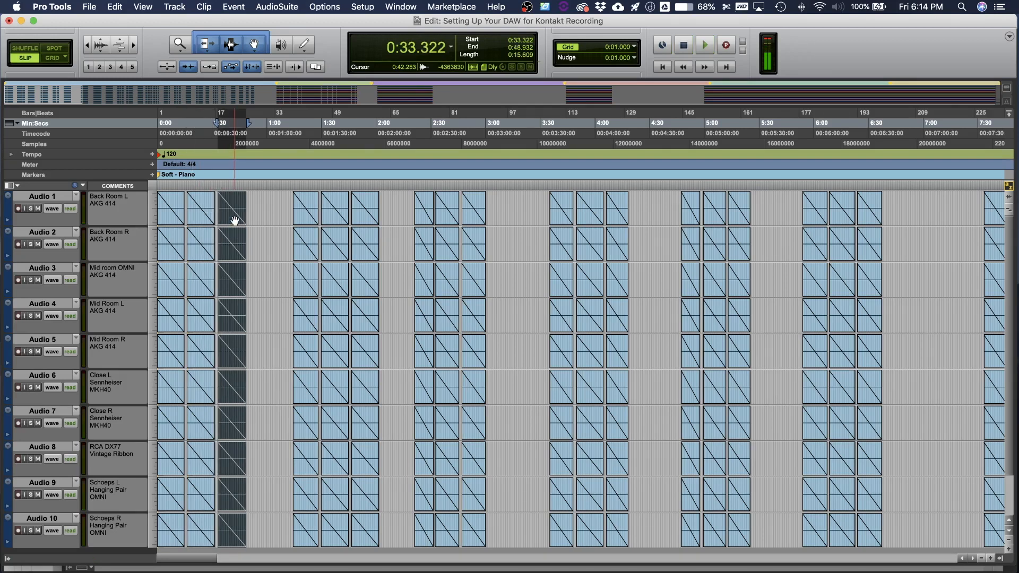
pyautogui.click(704, 45)
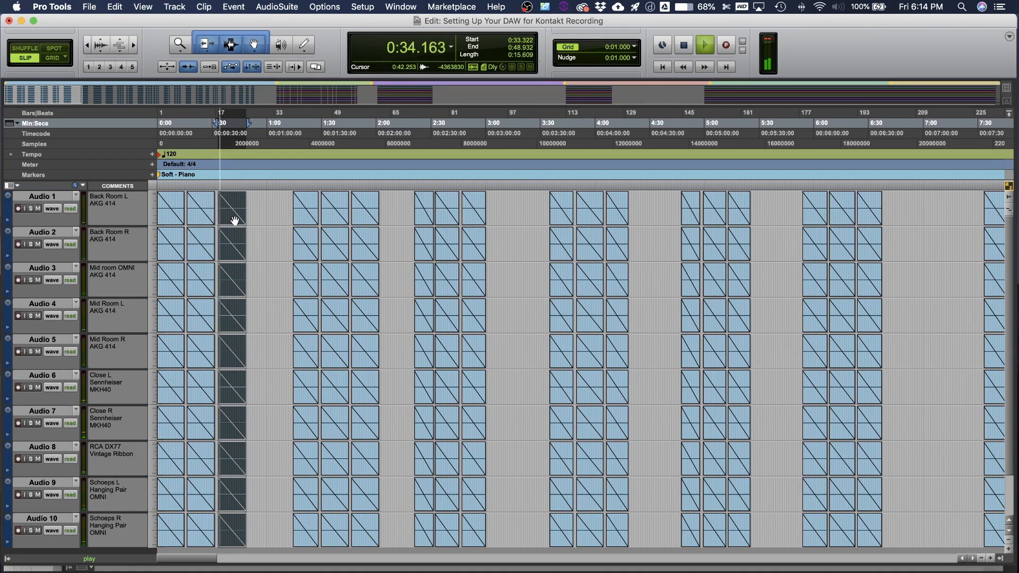
pyautogui.click(162, 208)
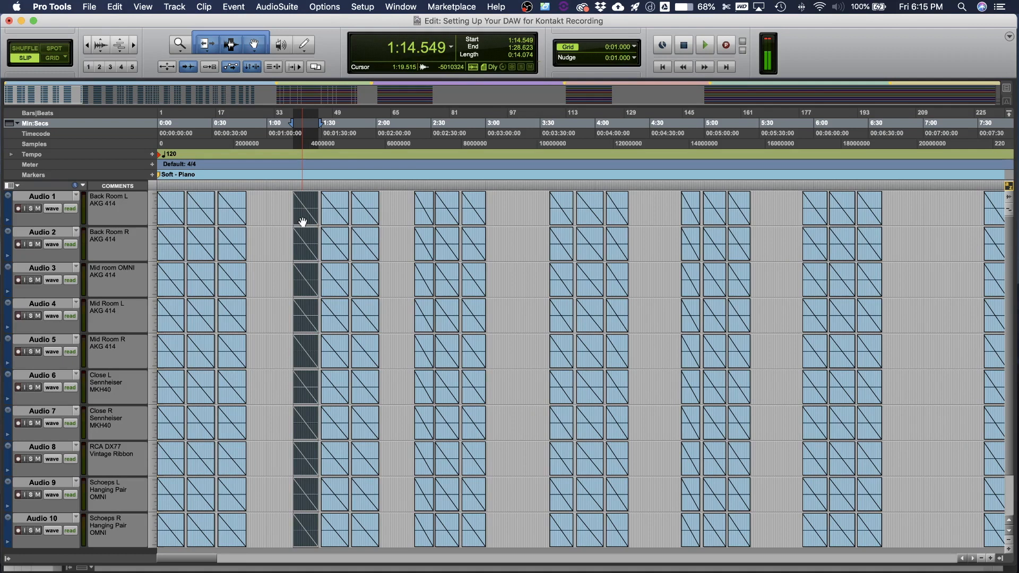
pyautogui.click(704, 44)
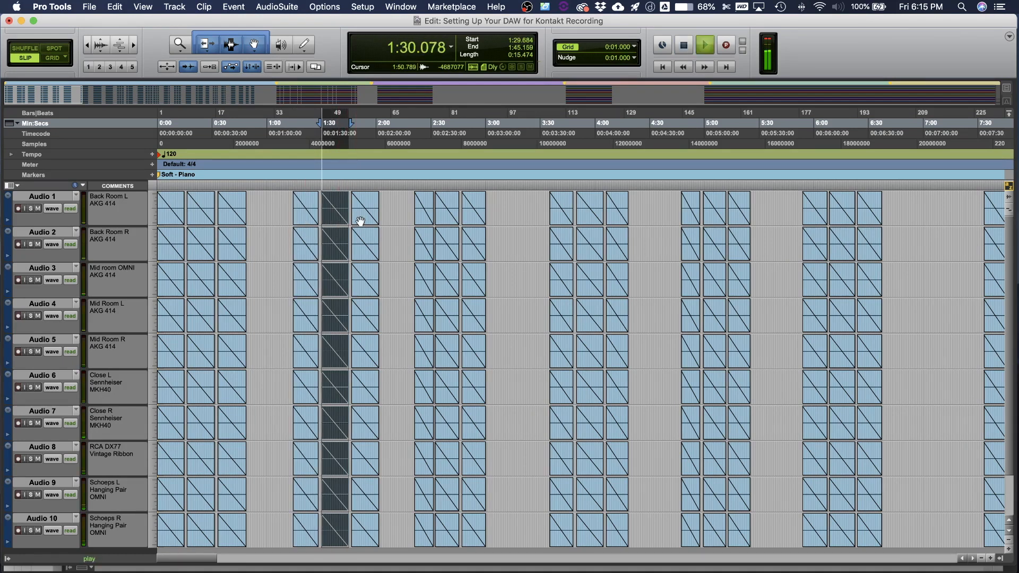
pyautogui.click(703, 43)
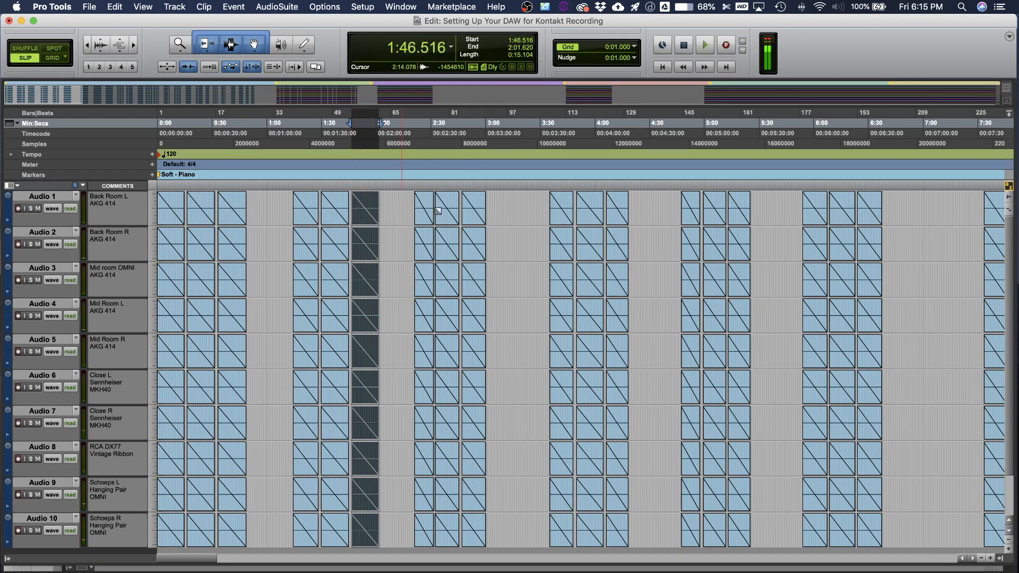
pyautogui.click(703, 45)
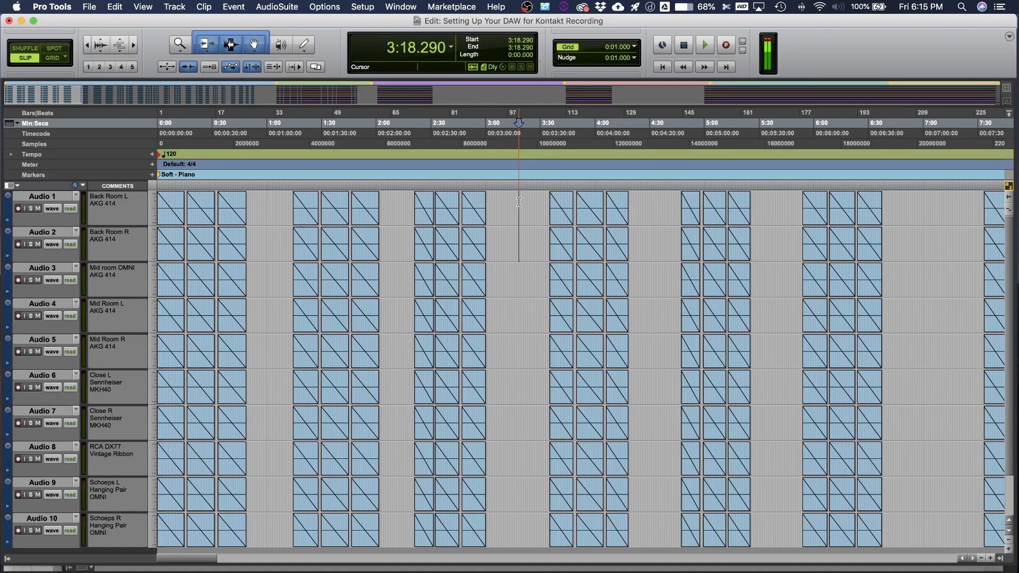
pyautogui.click(527, 207)
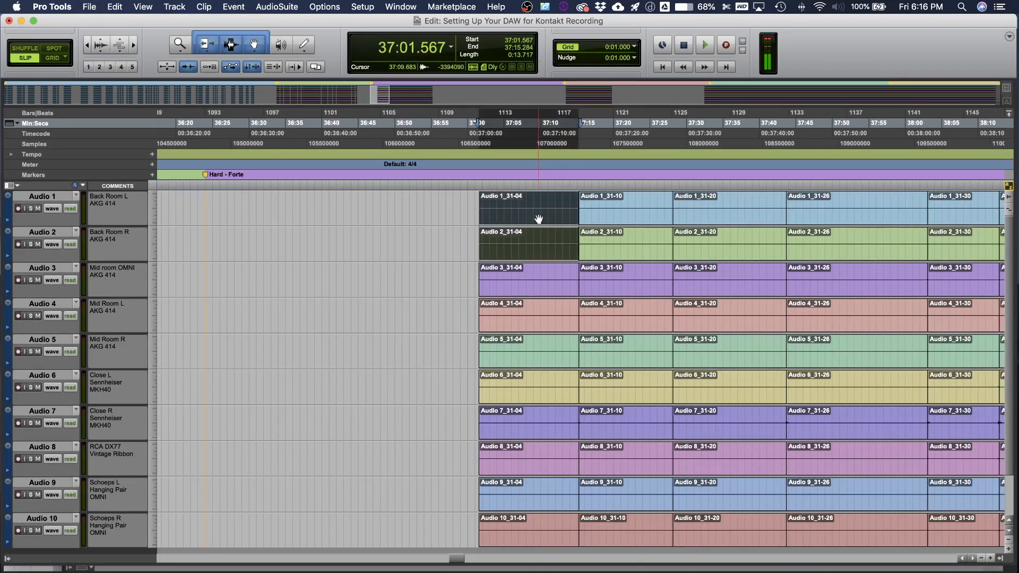
pyautogui.click(704, 45)
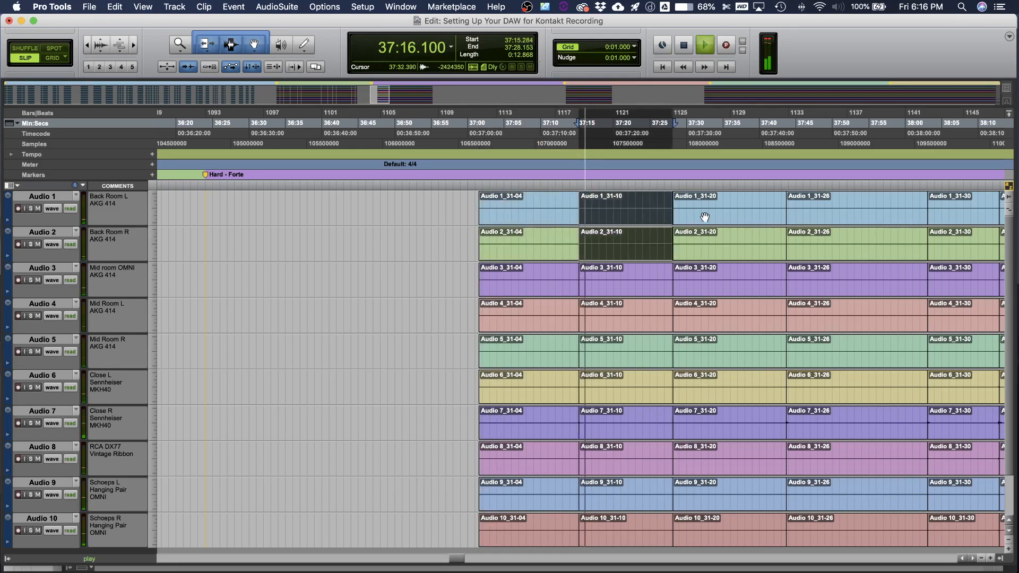
pyautogui.click(683, 44)
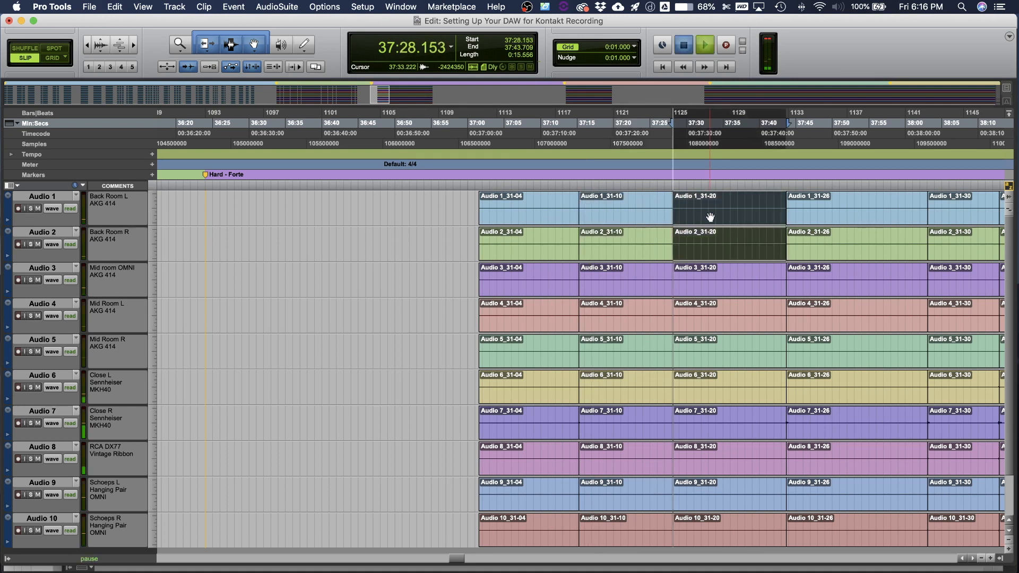
pyautogui.click(703, 45)
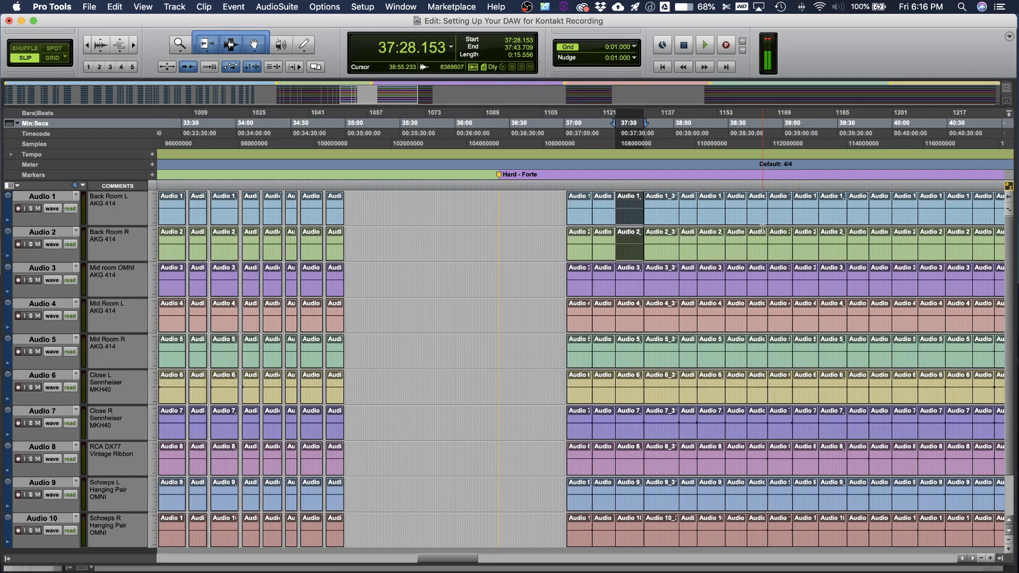
# - Jump through the Soft, Hard Forte and Bow - Crotales markers to audition each dynamic section
pyautogui.hscroll(-3)
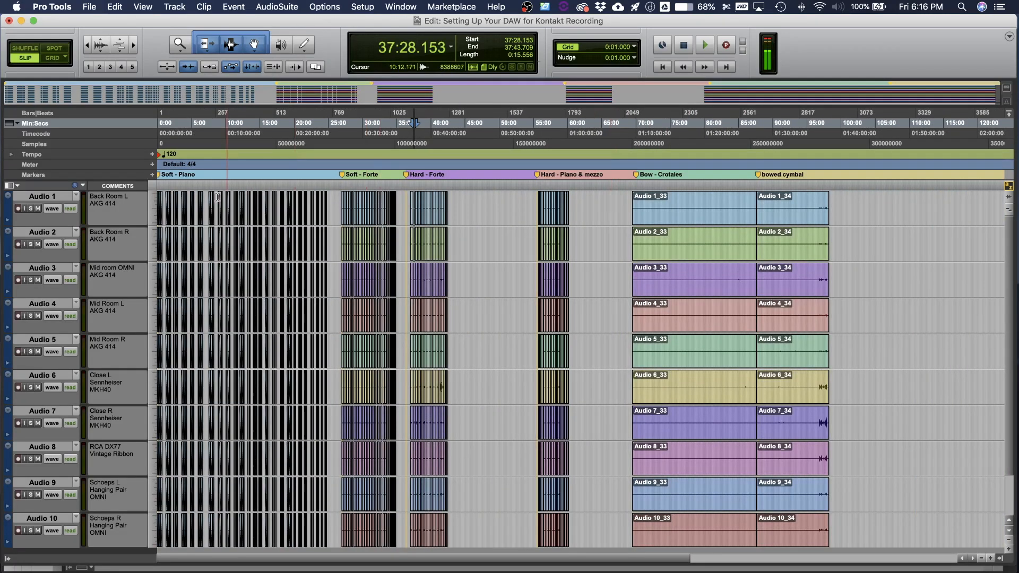
pyautogui.click(163, 189)
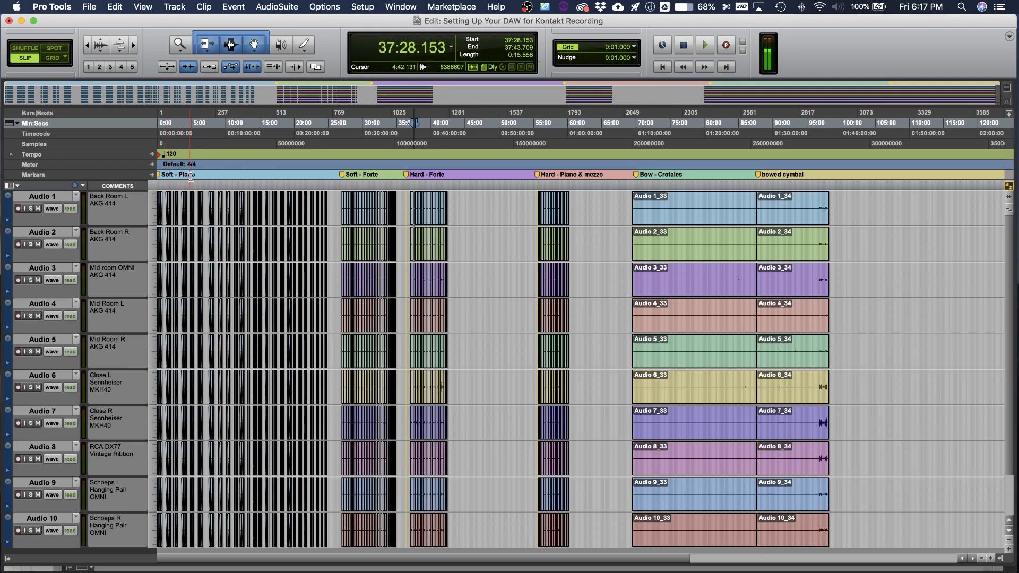
pyautogui.click(341, 178)
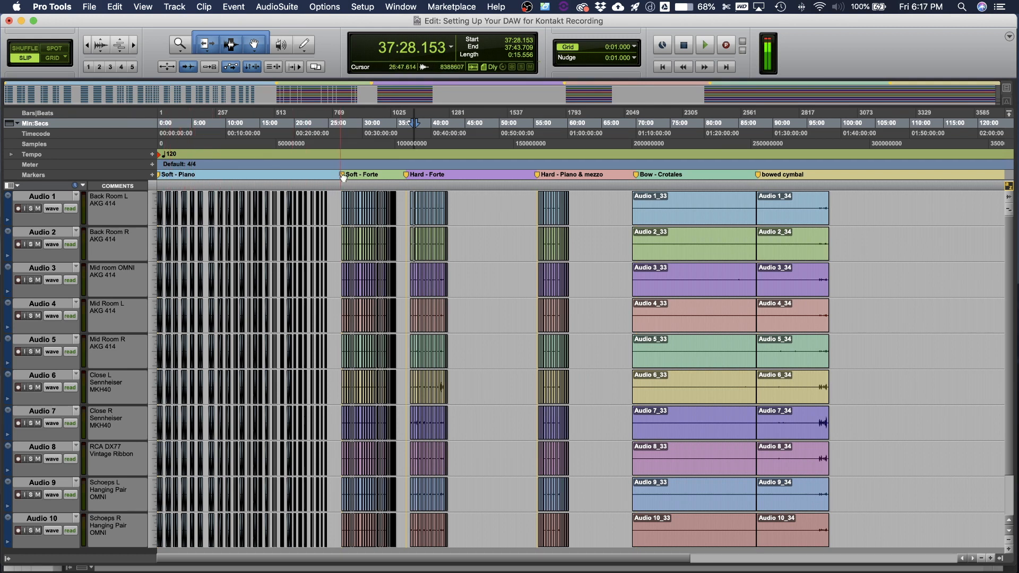
pyautogui.click(383, 174)
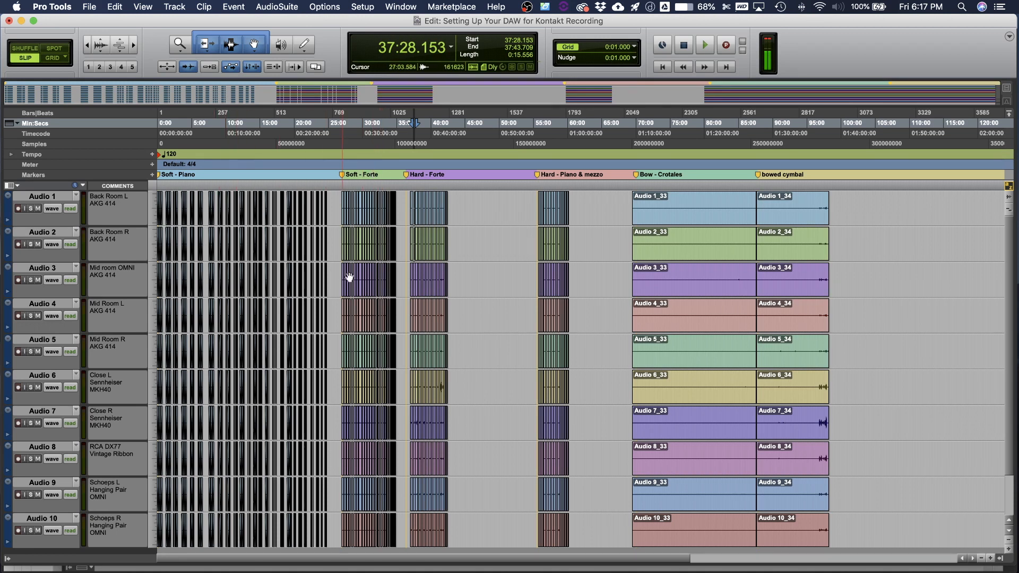
pyautogui.click(224, 208)
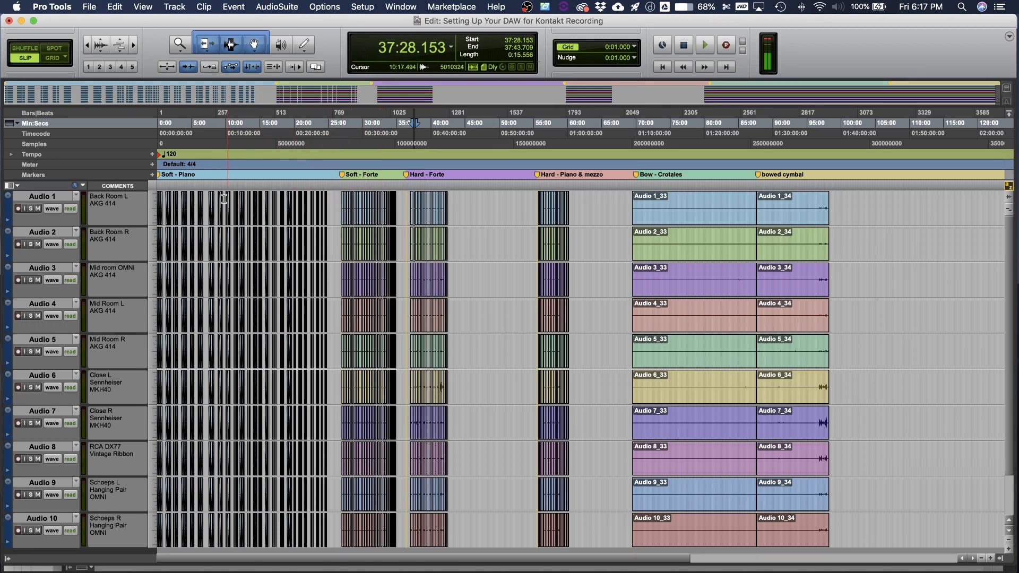
pyautogui.click(246, 185)
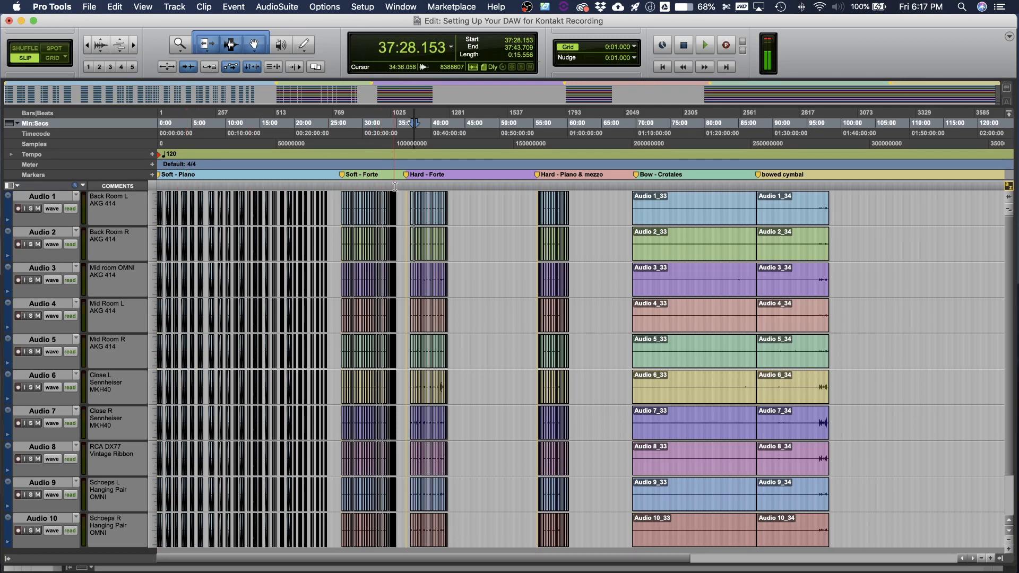
pyautogui.click(242, 189)
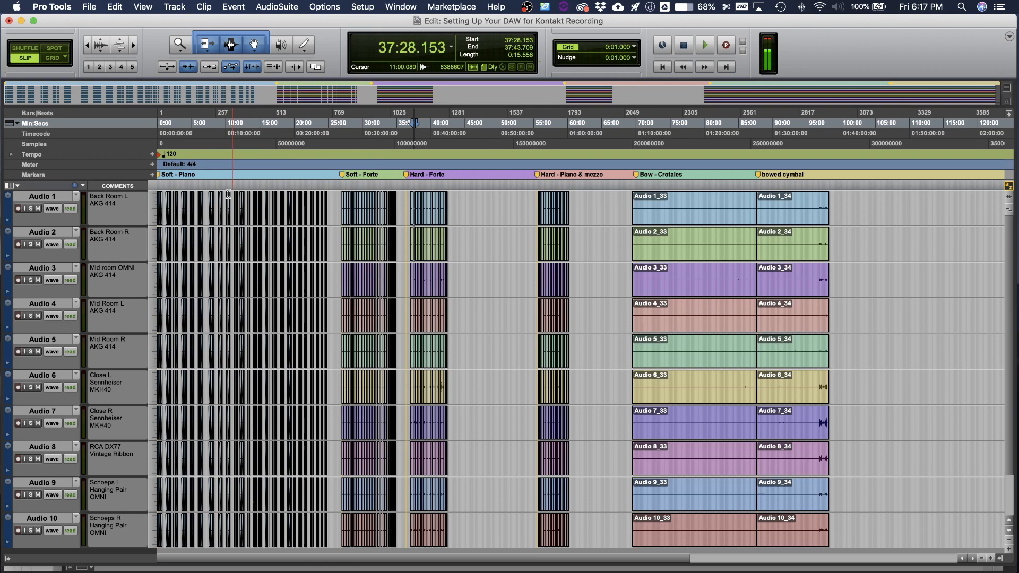
pyautogui.click(331, 203)
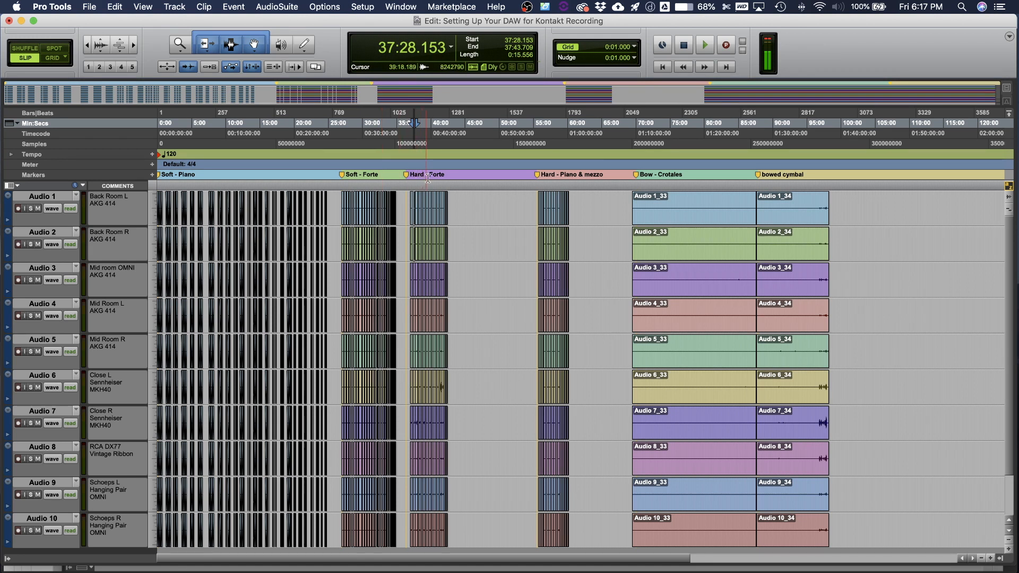
pyautogui.click(408, 178)
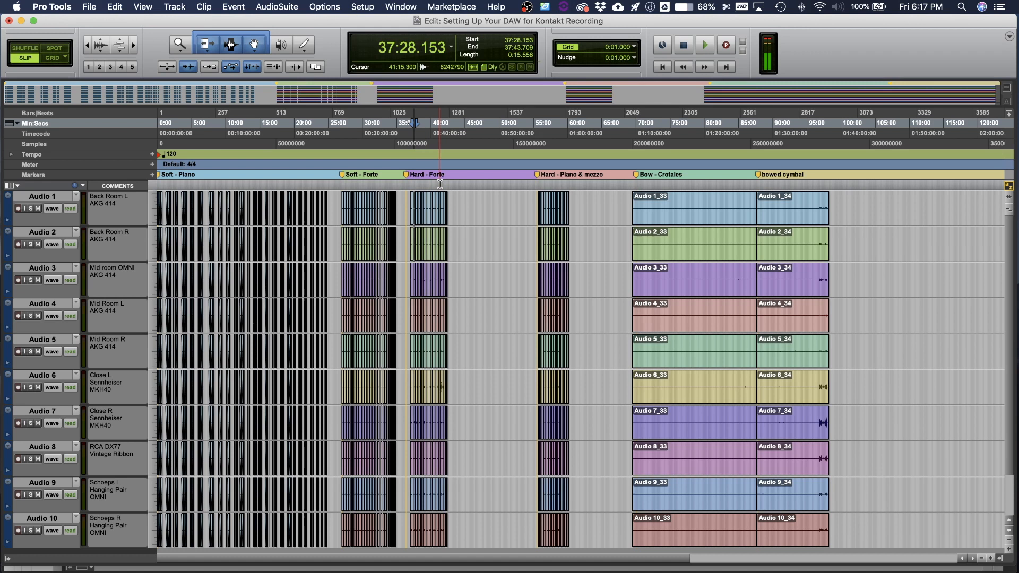
pyautogui.click(588, 203)
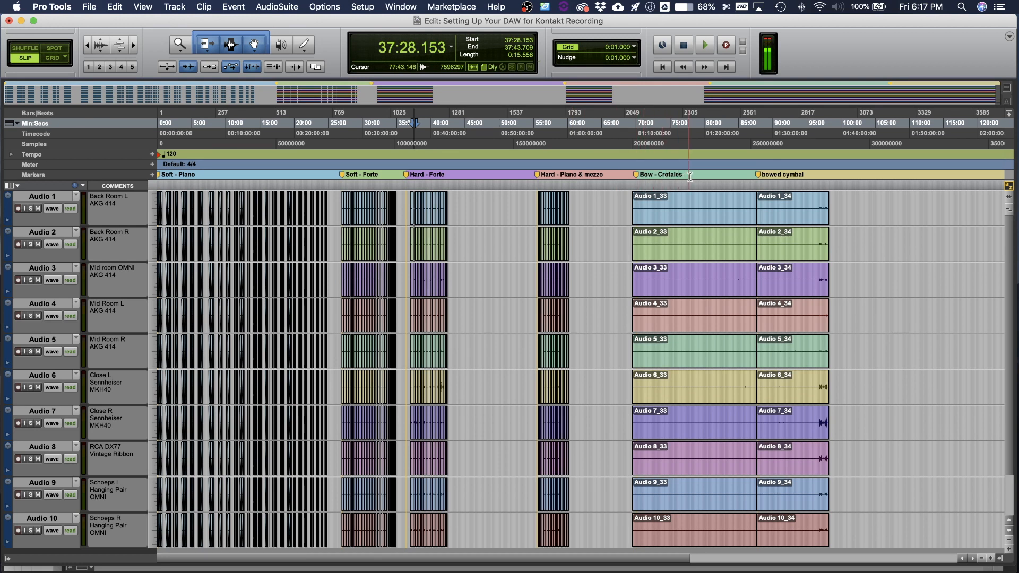
pyautogui.click(764, 184)
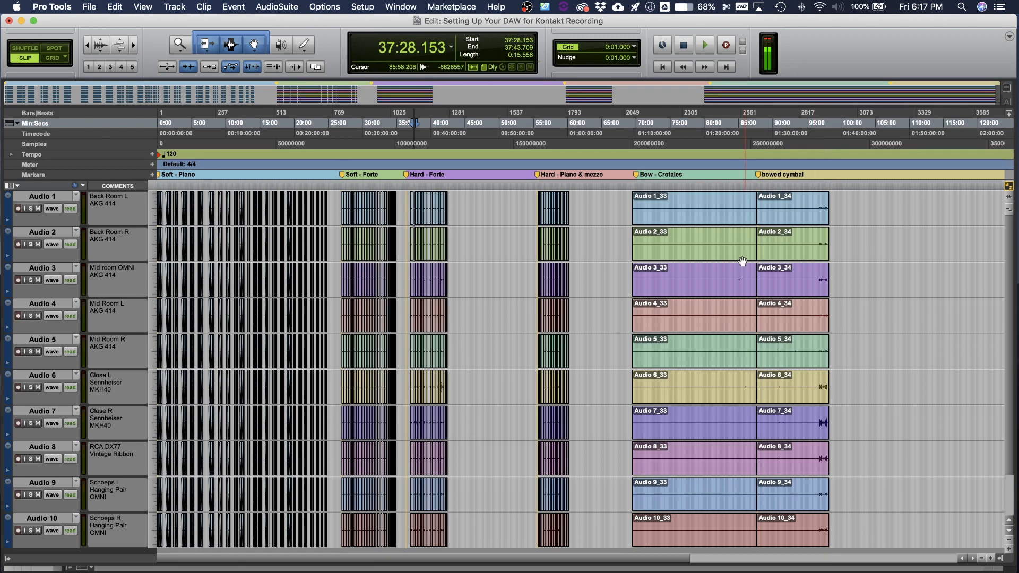
pyautogui.click(467, 262)
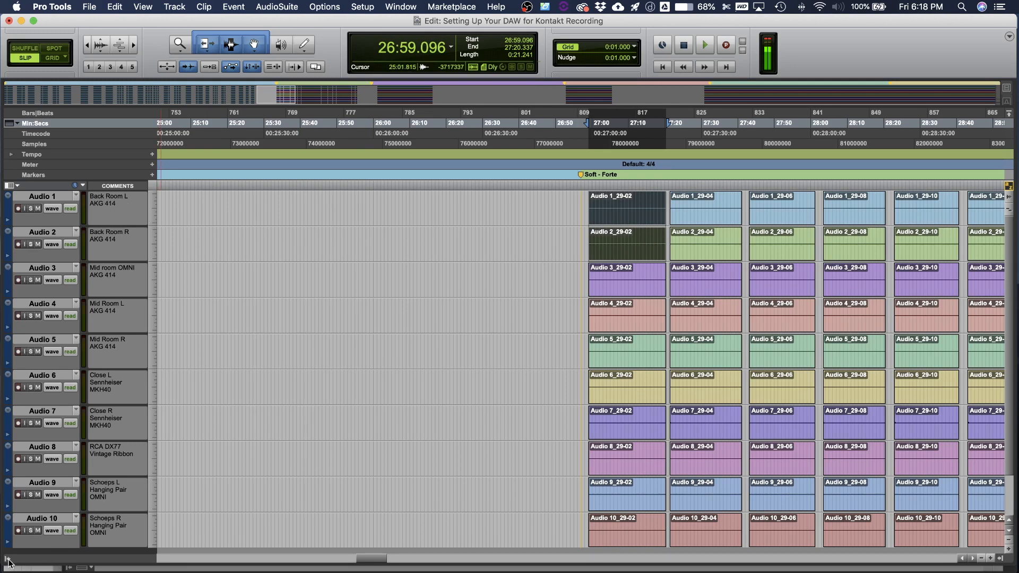
# - Show the Tracks and Groups lists with the Room Back, Middle, Close and Schoeps groups
pyautogui.click(6, 562)
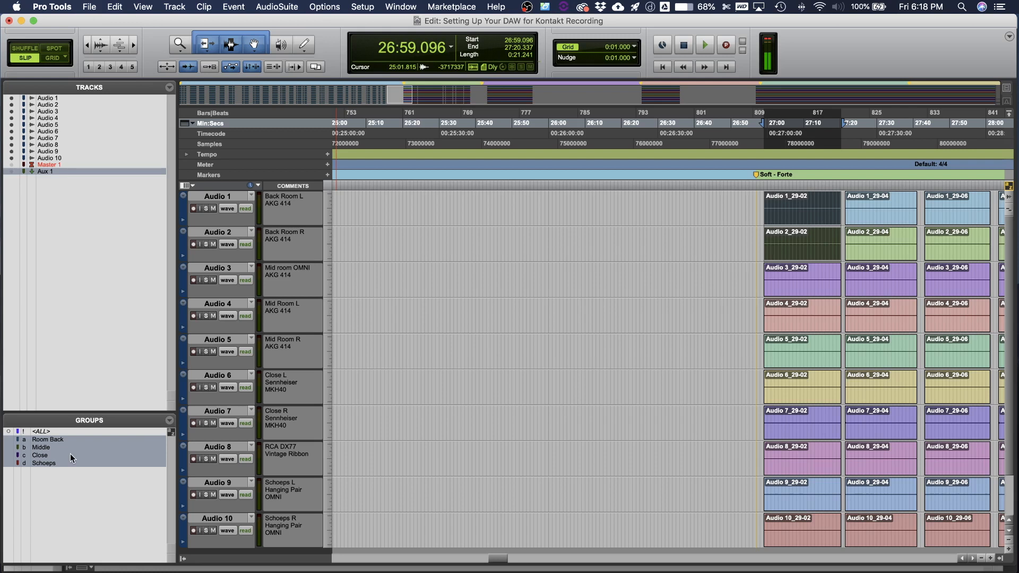
pyautogui.moveTo(70, 459)
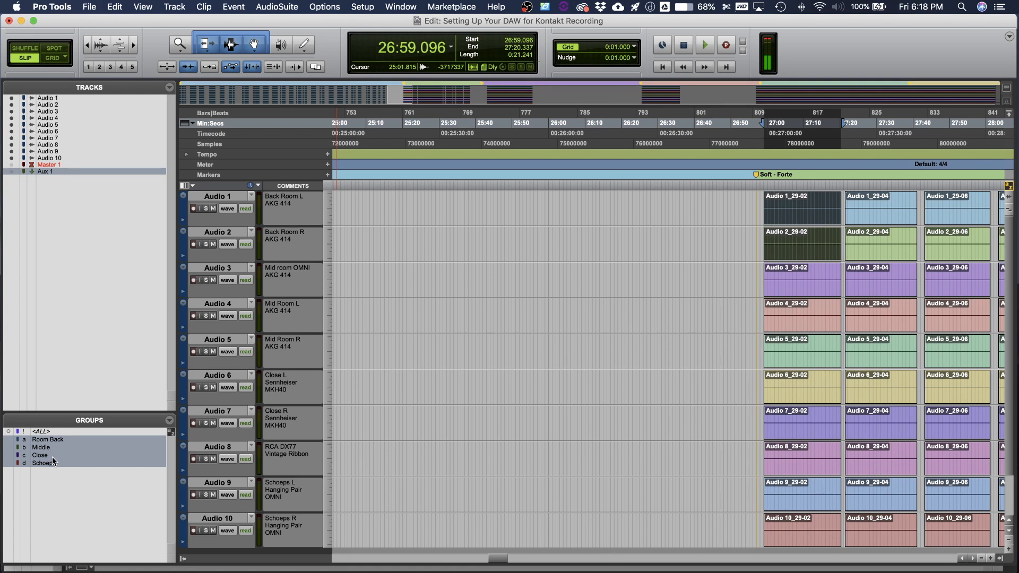
pyautogui.moveTo(45, 471)
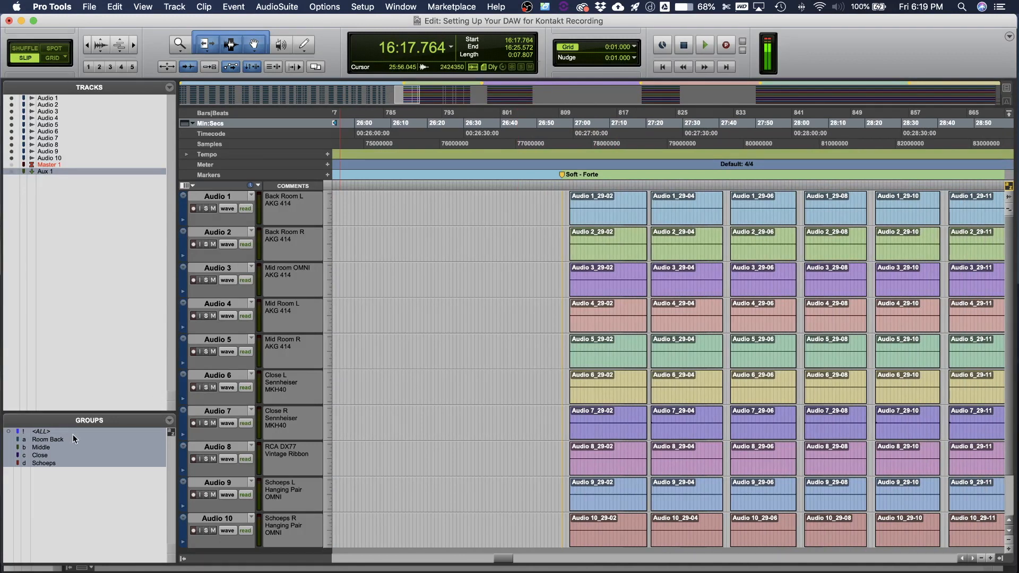
pyautogui.click(604, 216)
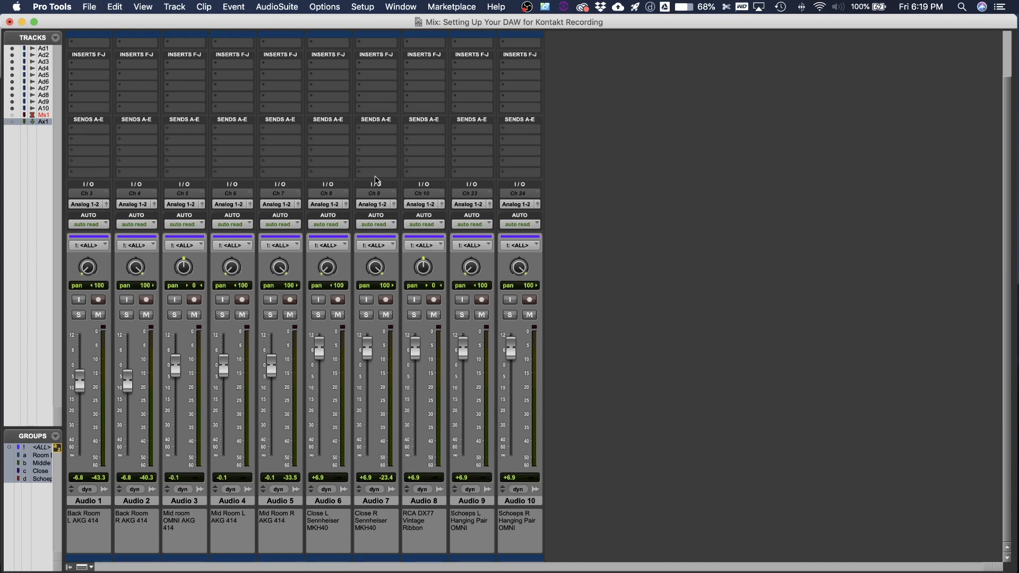
pyautogui.moveTo(167, 401)
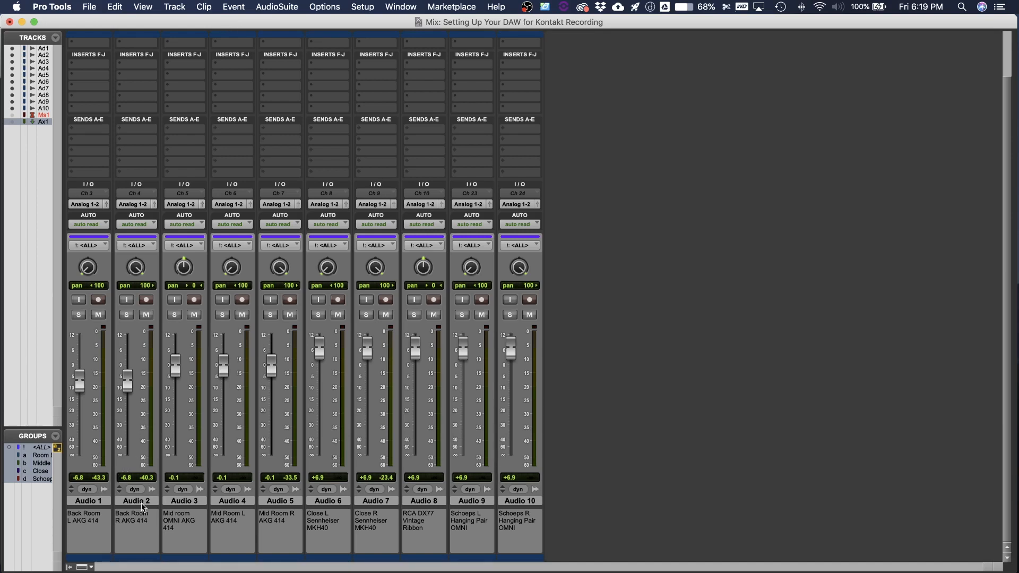
pyautogui.moveTo(142, 536)
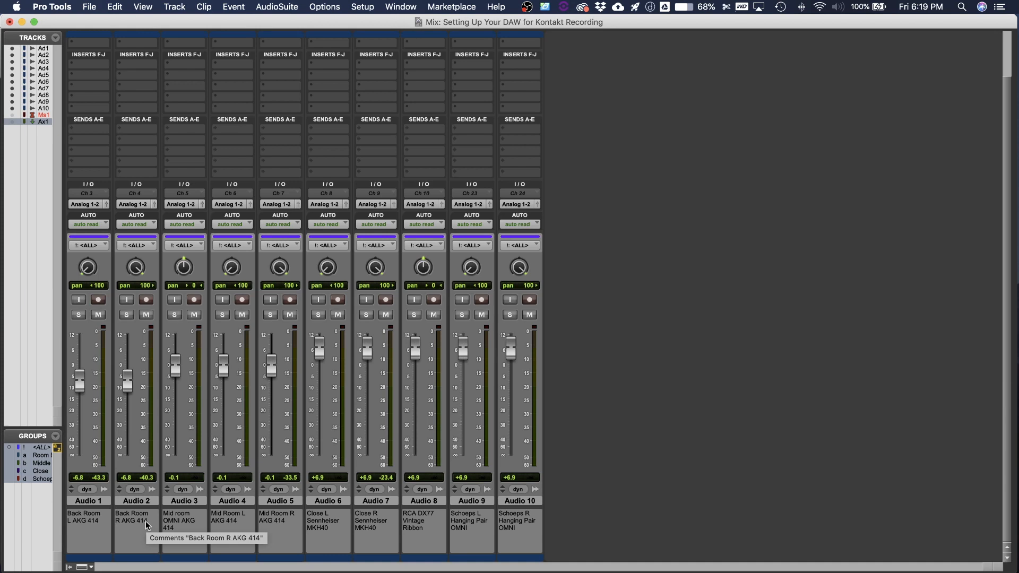
pyautogui.moveTo(150, 458)
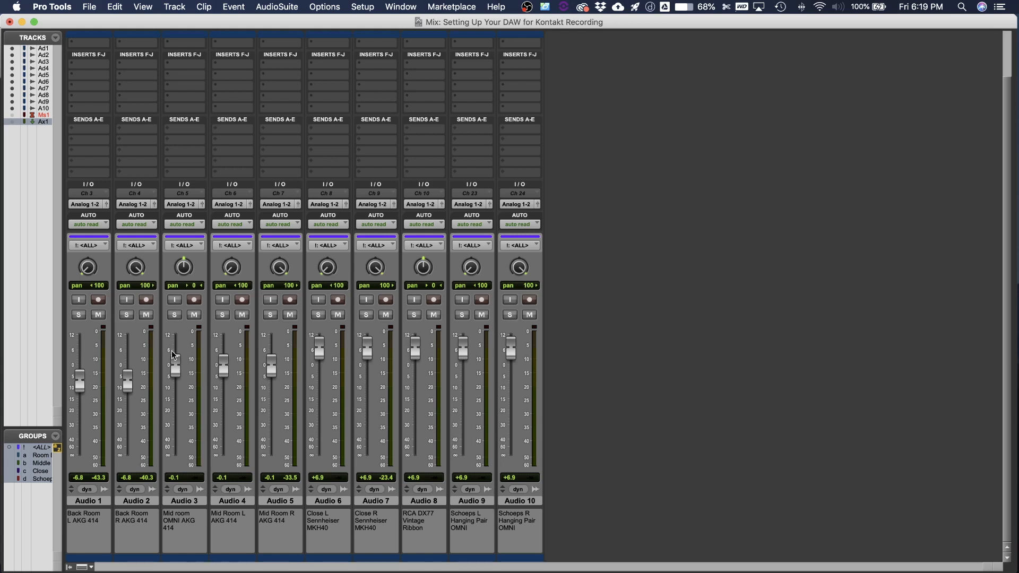
pyautogui.moveTo(174, 364)
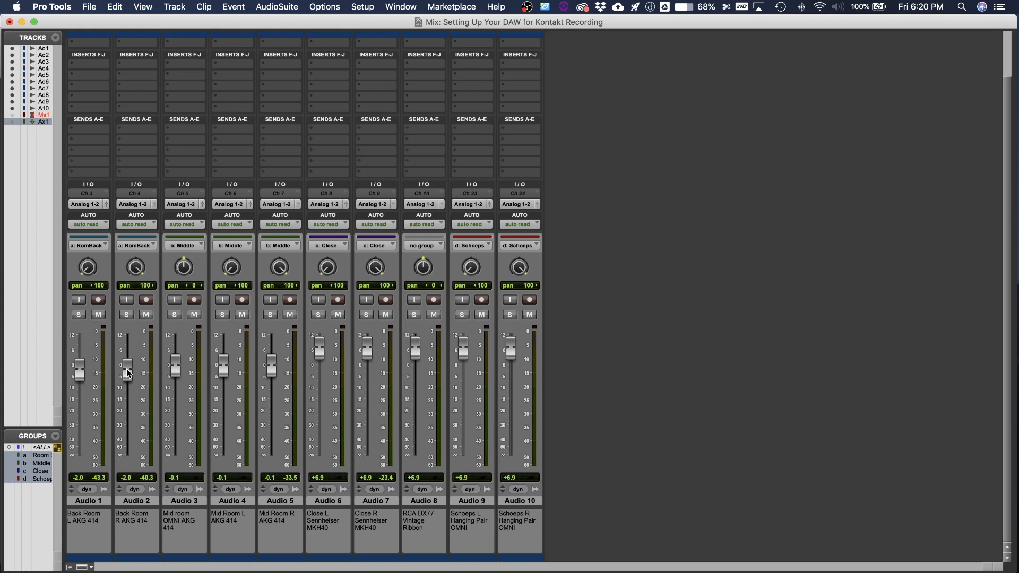
# - Bring the Back Room pair and Mid Room group faders down to -6.2 dB
pyautogui.moveTo(128, 364); pyautogui.dragTo(128, 374)
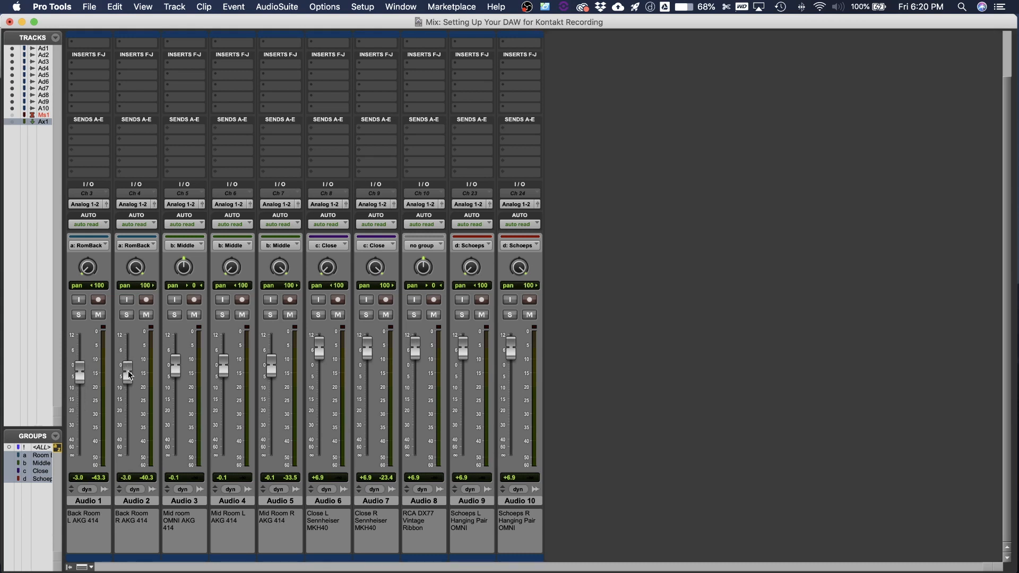
pyautogui.moveTo(122, 527)
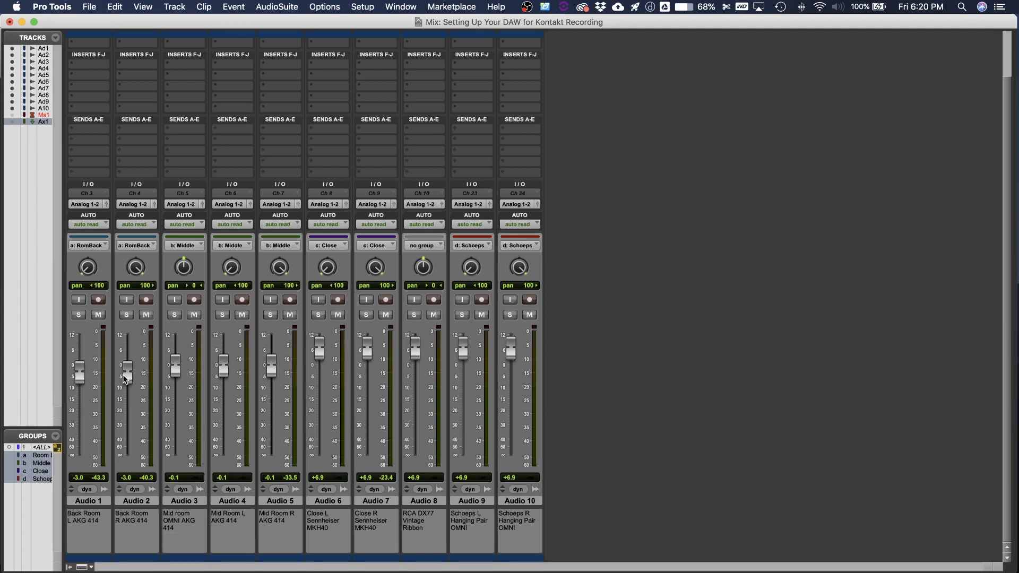
pyautogui.moveTo(128, 371); pyautogui.dragTo(129, 366)
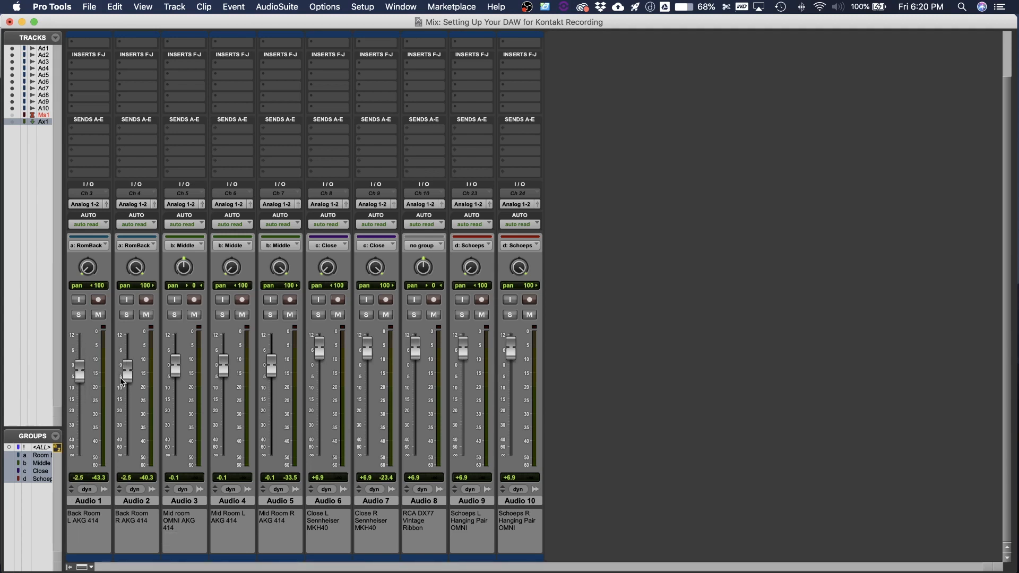
pyautogui.moveTo(128, 372); pyautogui.dragTo(128, 379)
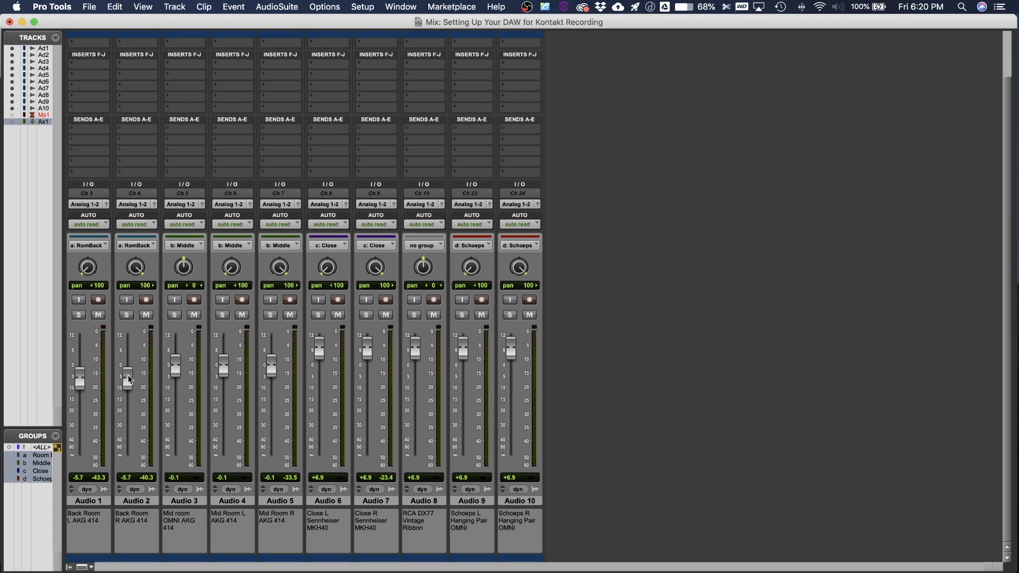
pyautogui.moveTo(128, 376); pyautogui.dragTo(127, 377)
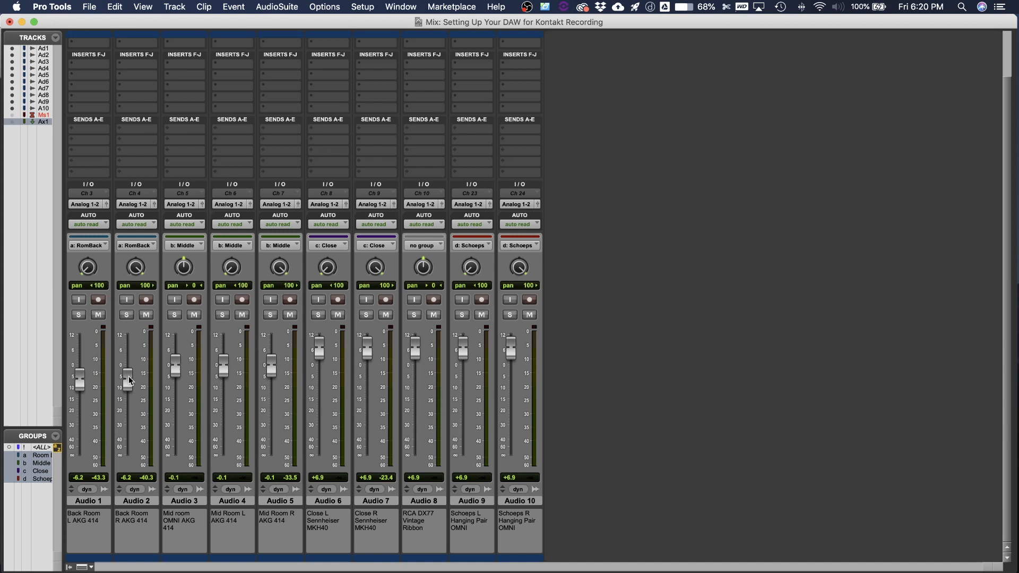
pyautogui.moveTo(173, 359); pyautogui.dragTo(173, 390)
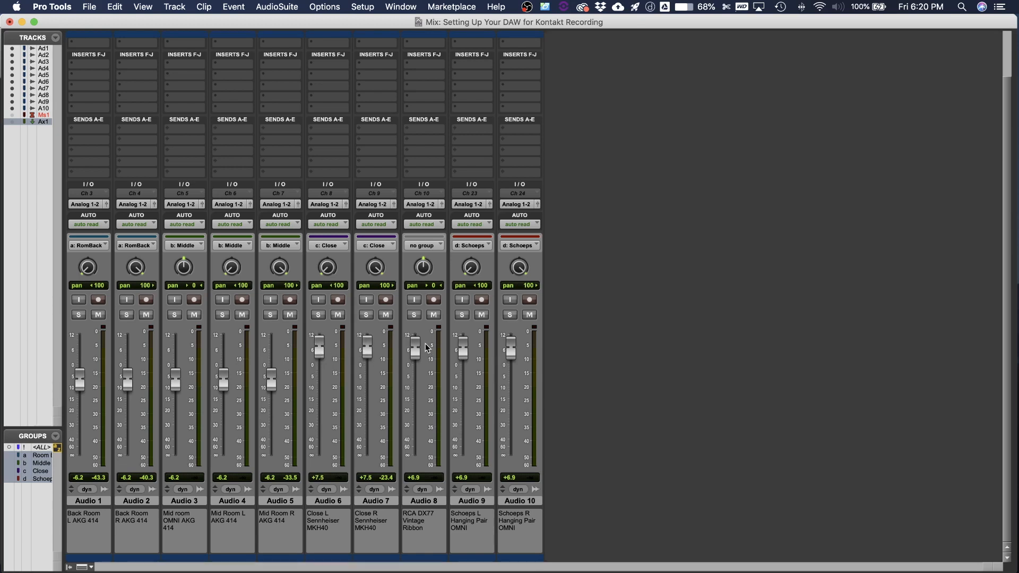
# - Lower the RCA ribbon mic to -2.9 dB and the Schoeps hanging pair to +0.9 dB
pyautogui.moveTo(415, 340); pyautogui.dragTo(415, 364)
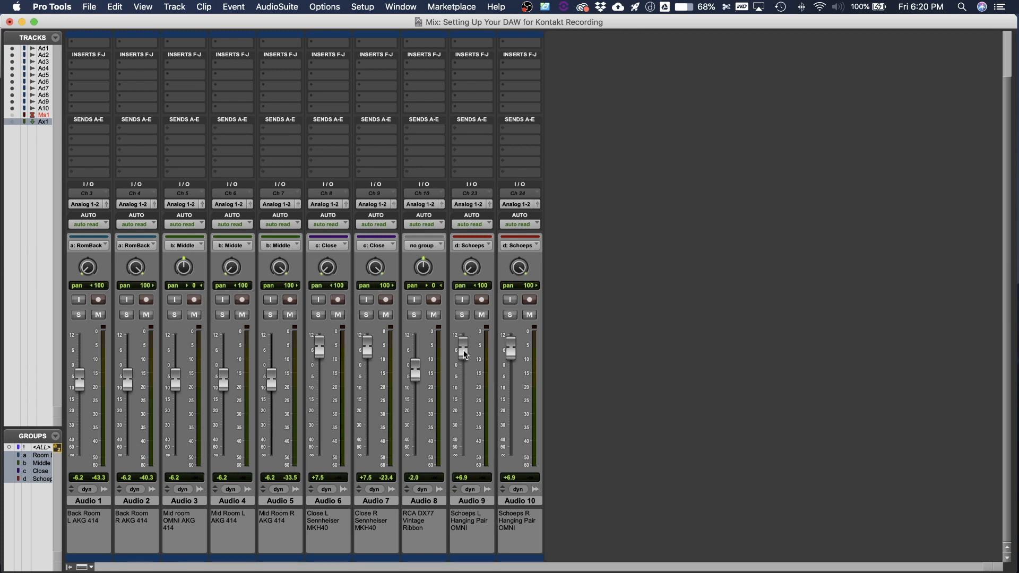
pyautogui.moveTo(461, 343); pyautogui.dragTo(462, 357)
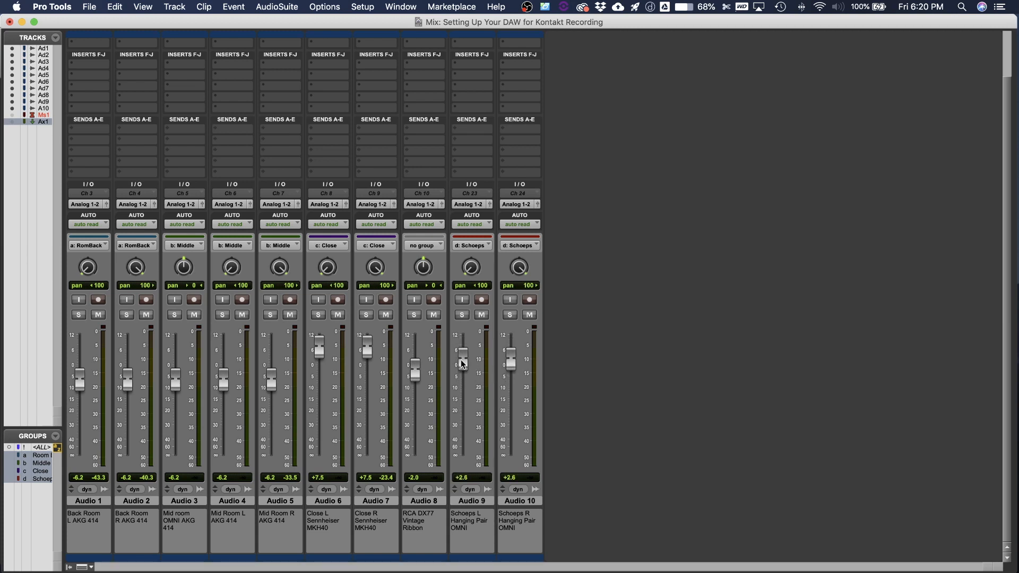
pyautogui.moveTo(462, 356); pyautogui.dragTo(463, 367)
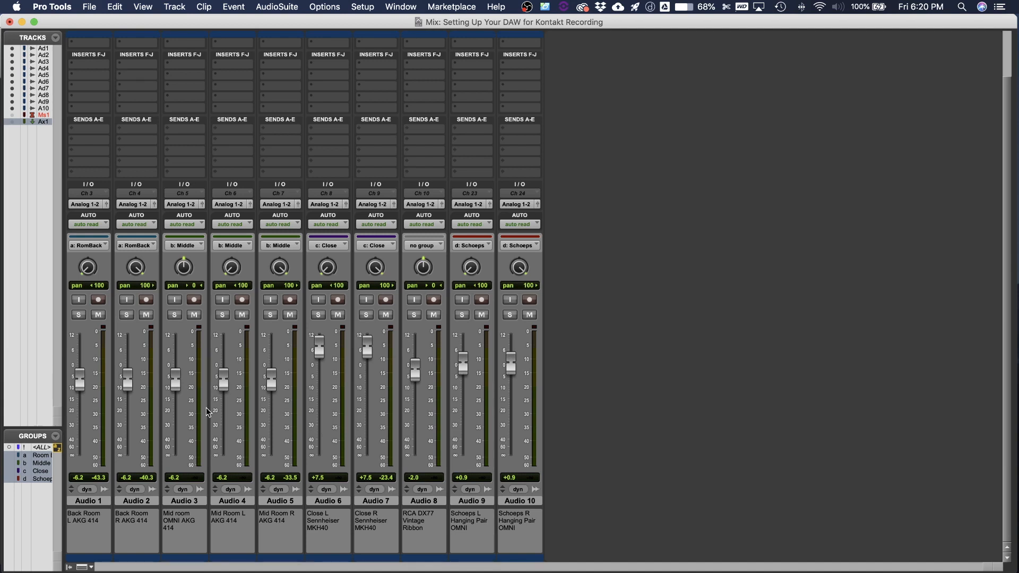
pyautogui.moveTo(256, 416)
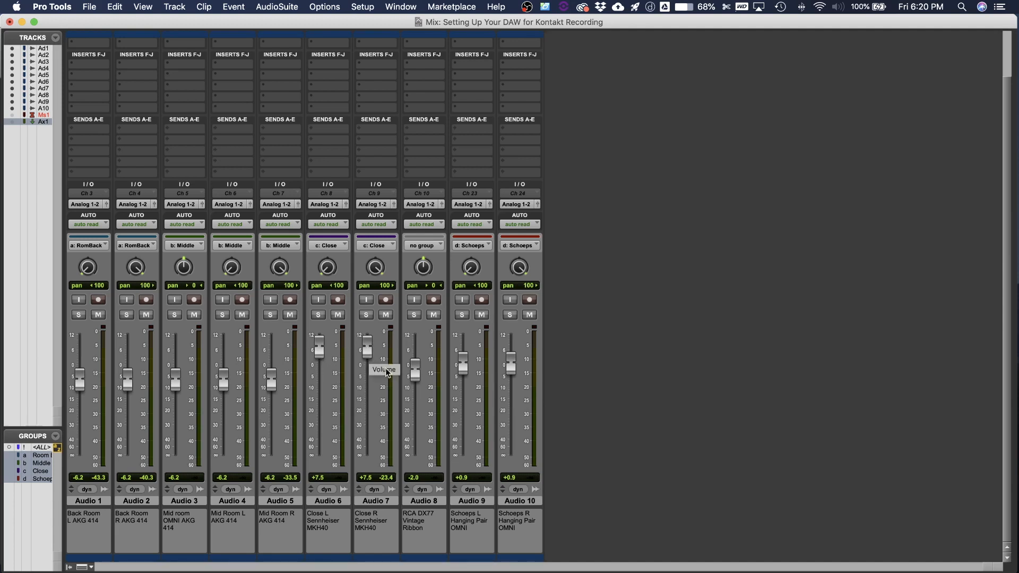
pyautogui.moveTo(403, 425)
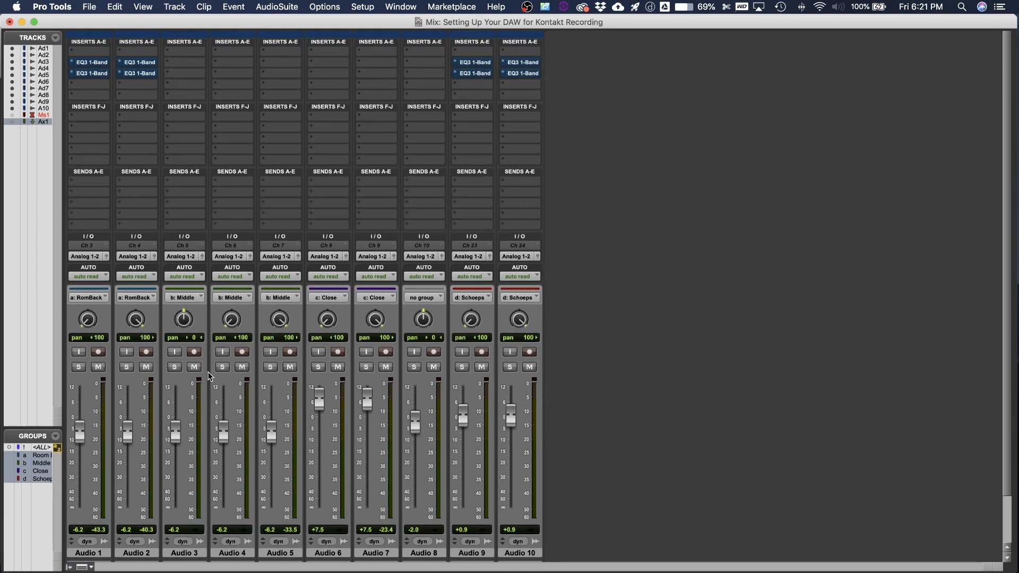
pyautogui.moveTo(444, 114)
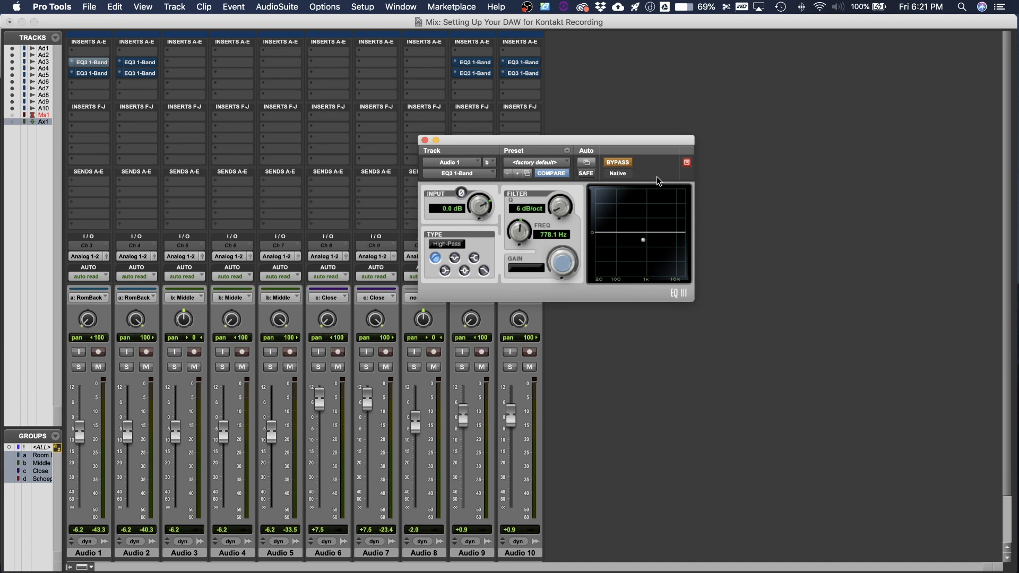
# - Switch Audio 1's 778 Hz high-pass EQ3 in to hear the low cut, then bypass it again
pyautogui.click(616, 163)
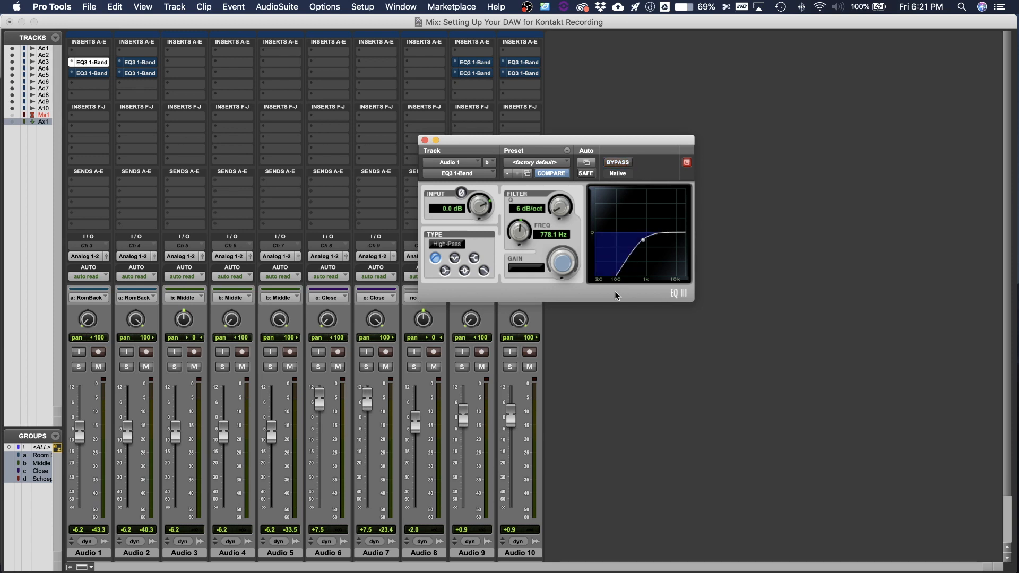
pyautogui.moveTo(655, 263)
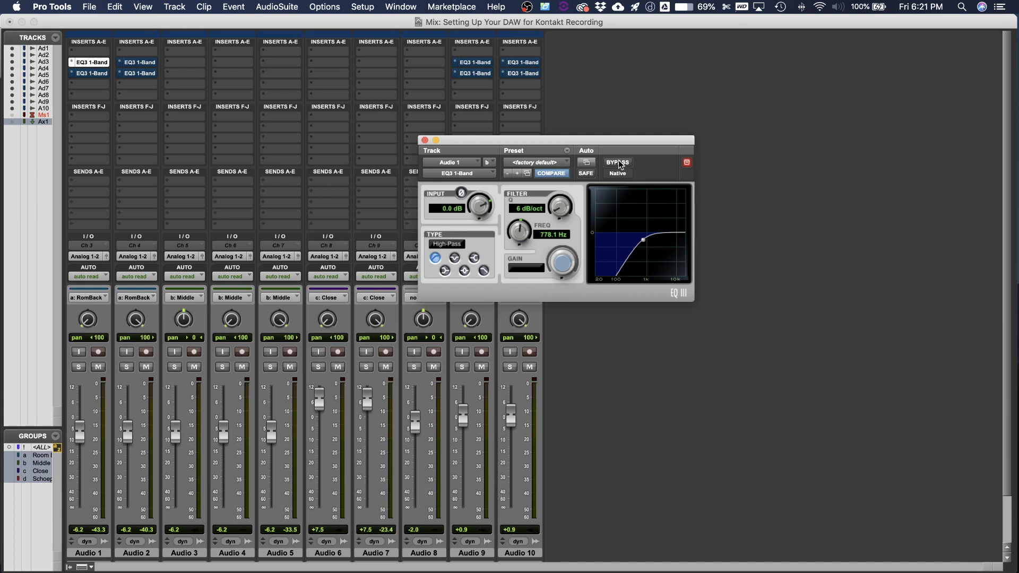
pyautogui.click(616, 162)
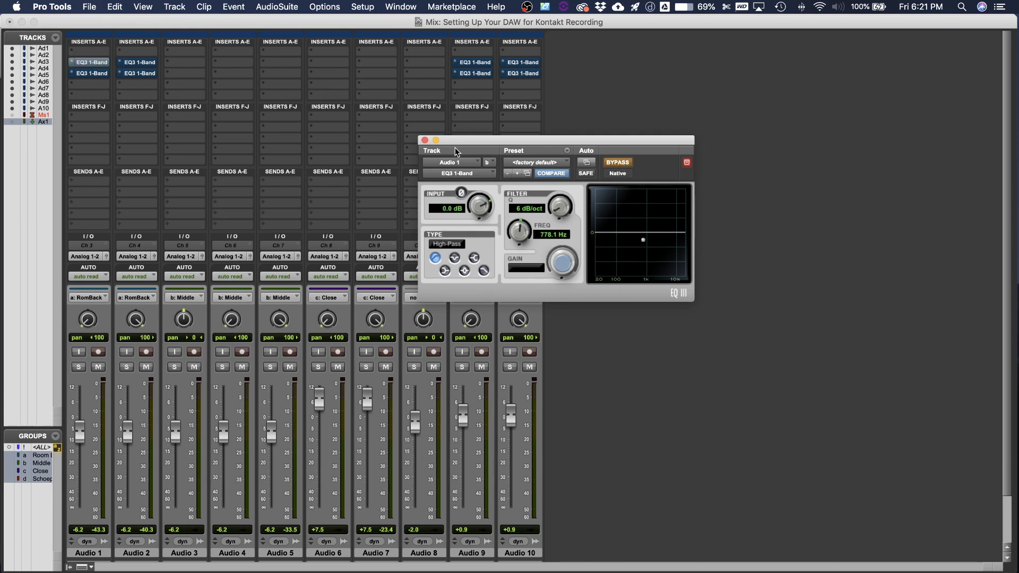
pyautogui.moveTo(657, 200)
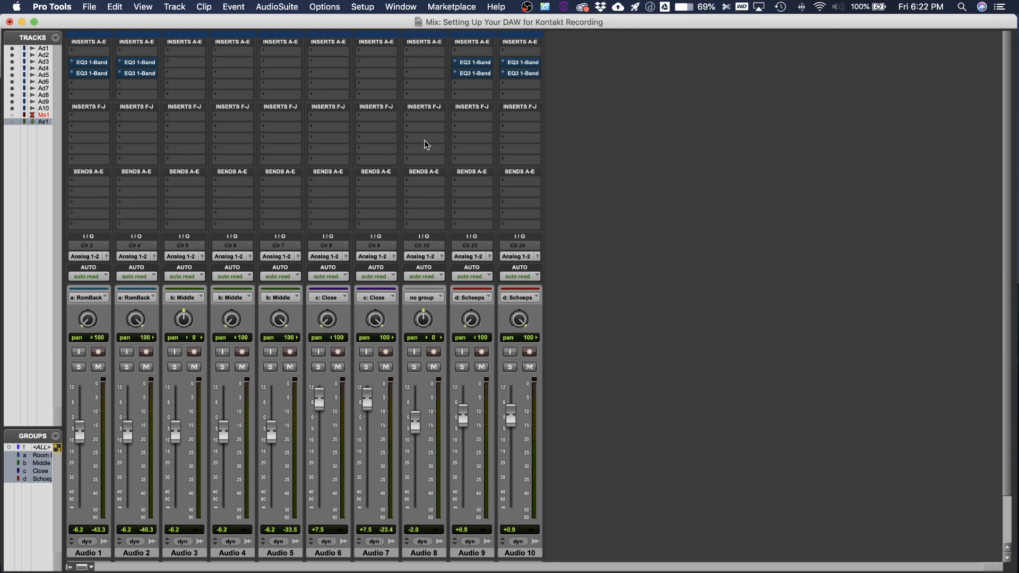
pyautogui.moveTo(574, 104)
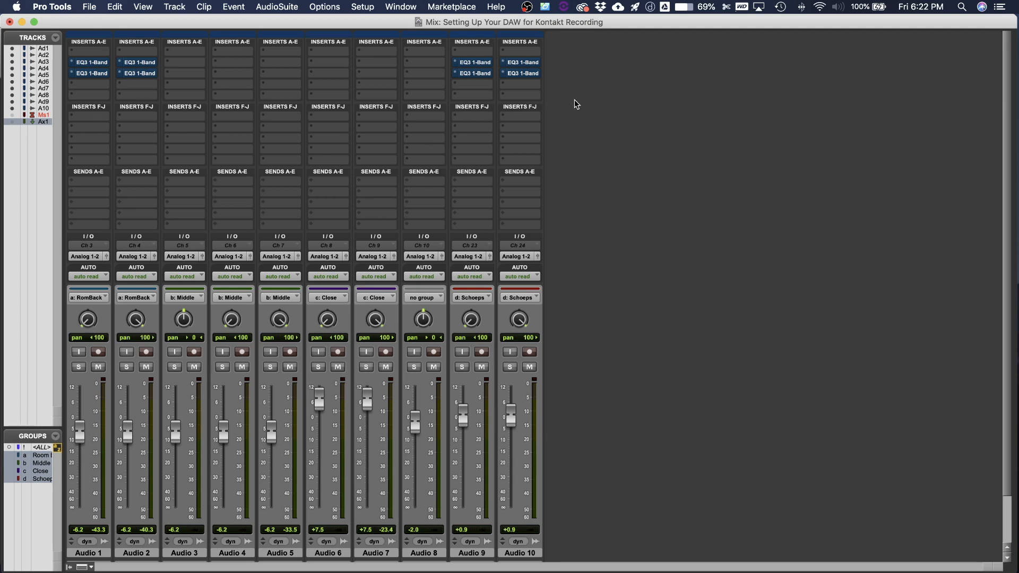
pyautogui.moveTo(486, 61)
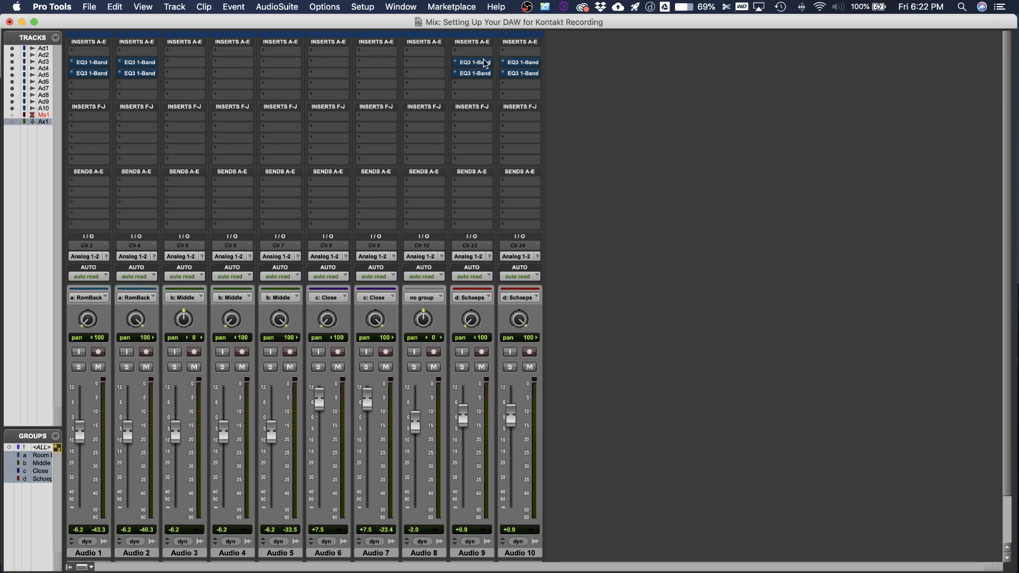